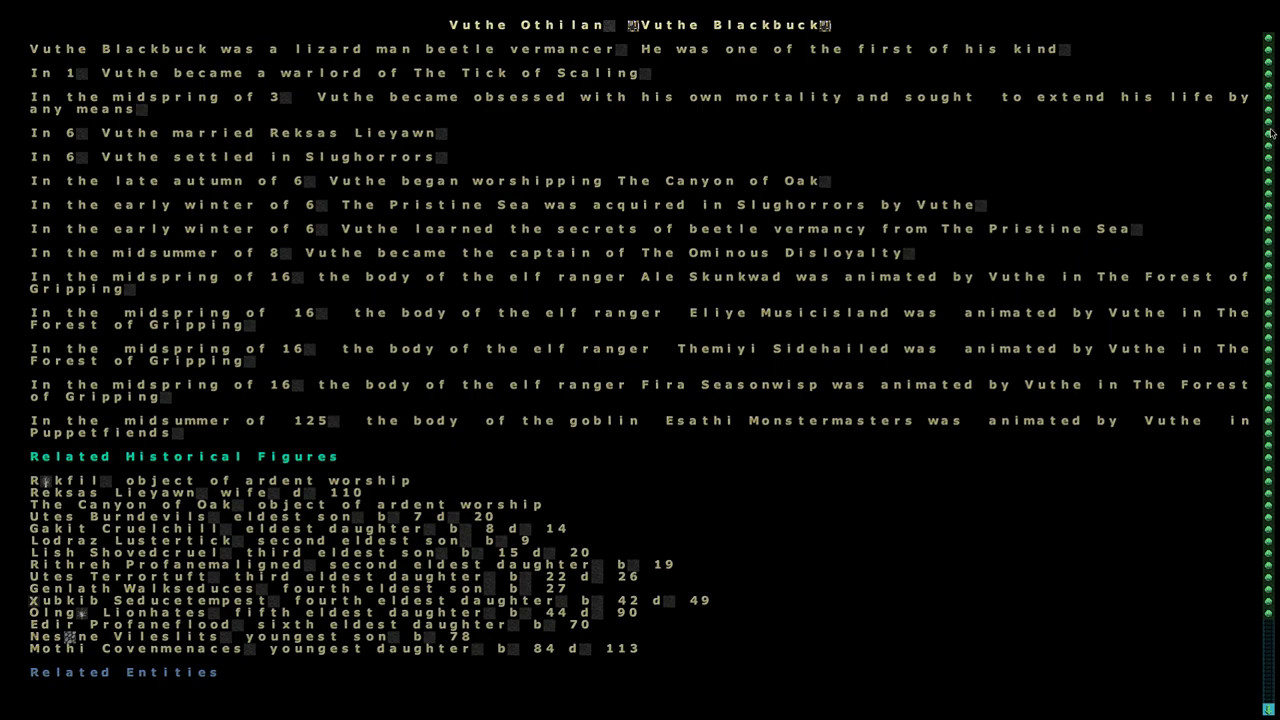
Choose Saltwater crocodile man as the race and pick his home civilisation.
scroll(down, 3)
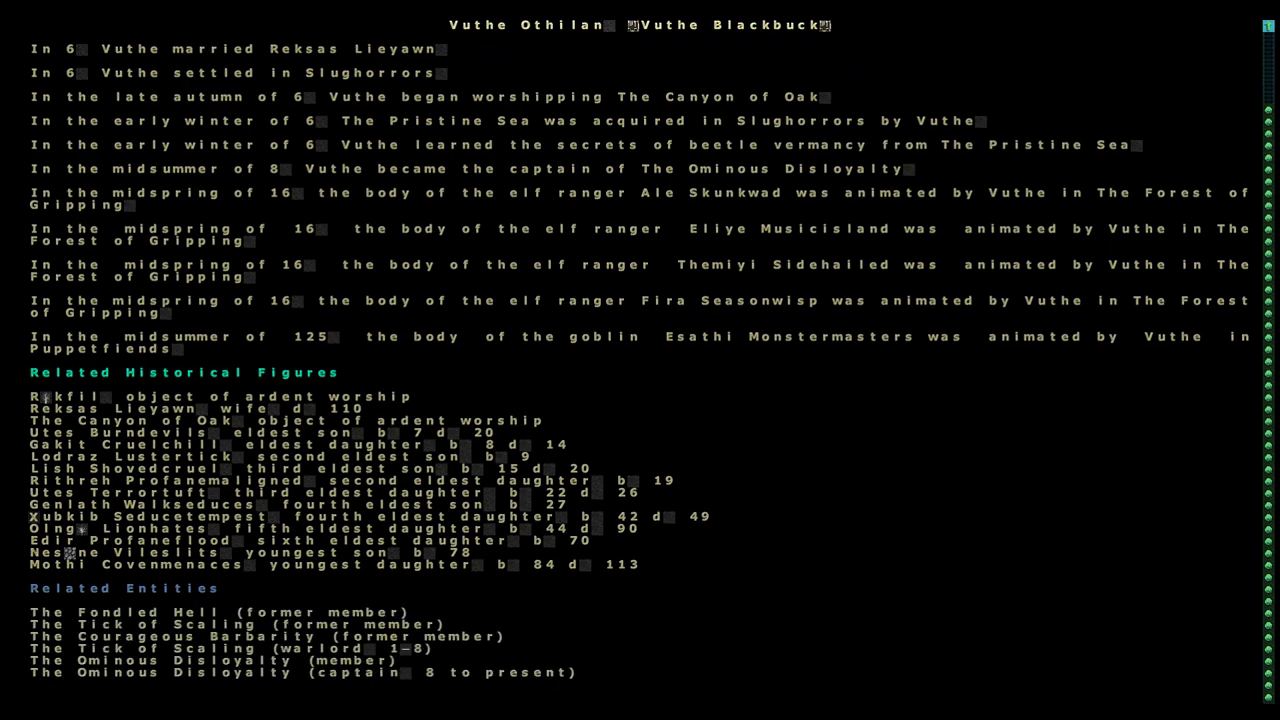
scroll(up, 3)
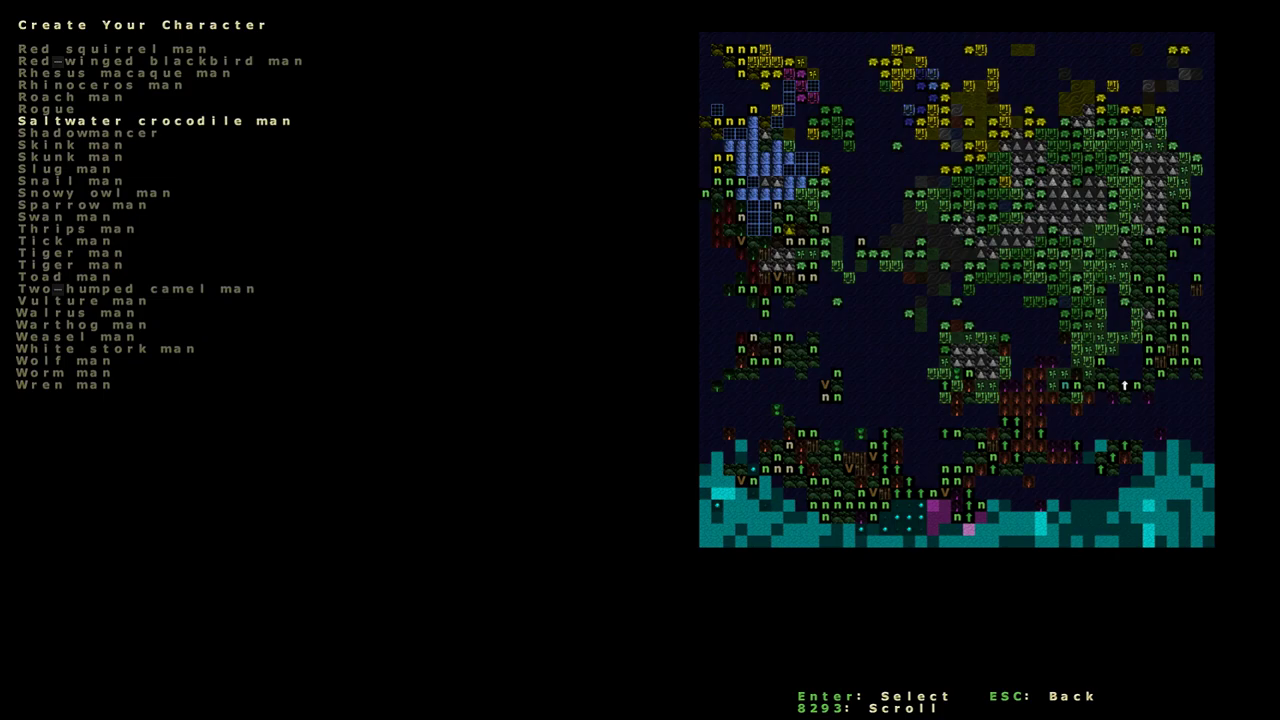
key(Return)
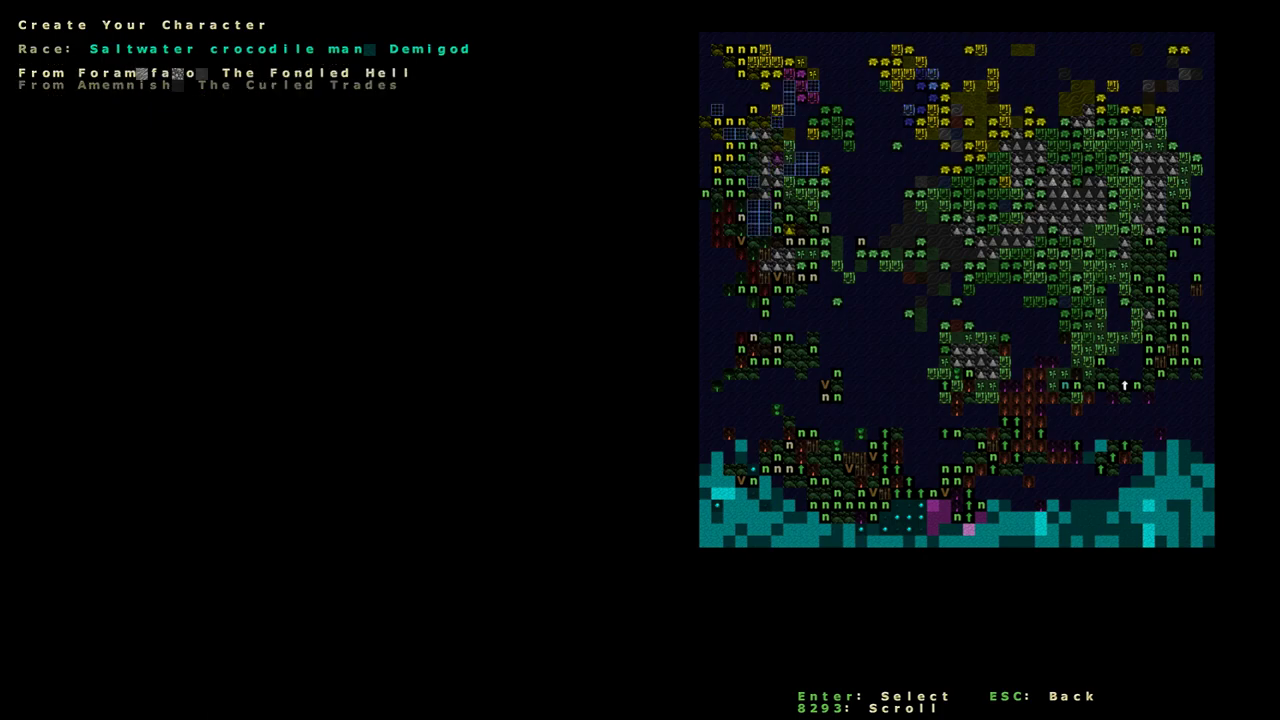
key(Return)
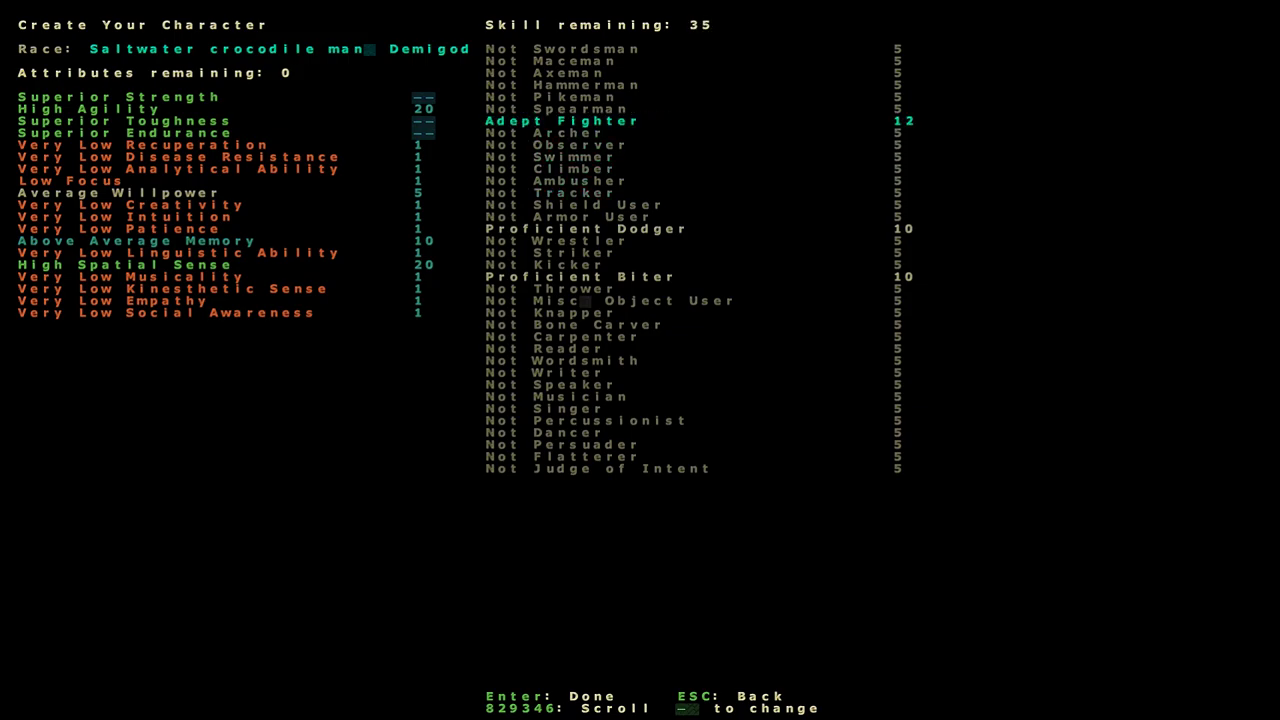
Spend points raising Fighter, Dodger, Biter, Wrestler, Swimmer, Climber and Reader, then confirm.
scroll(down, 3)
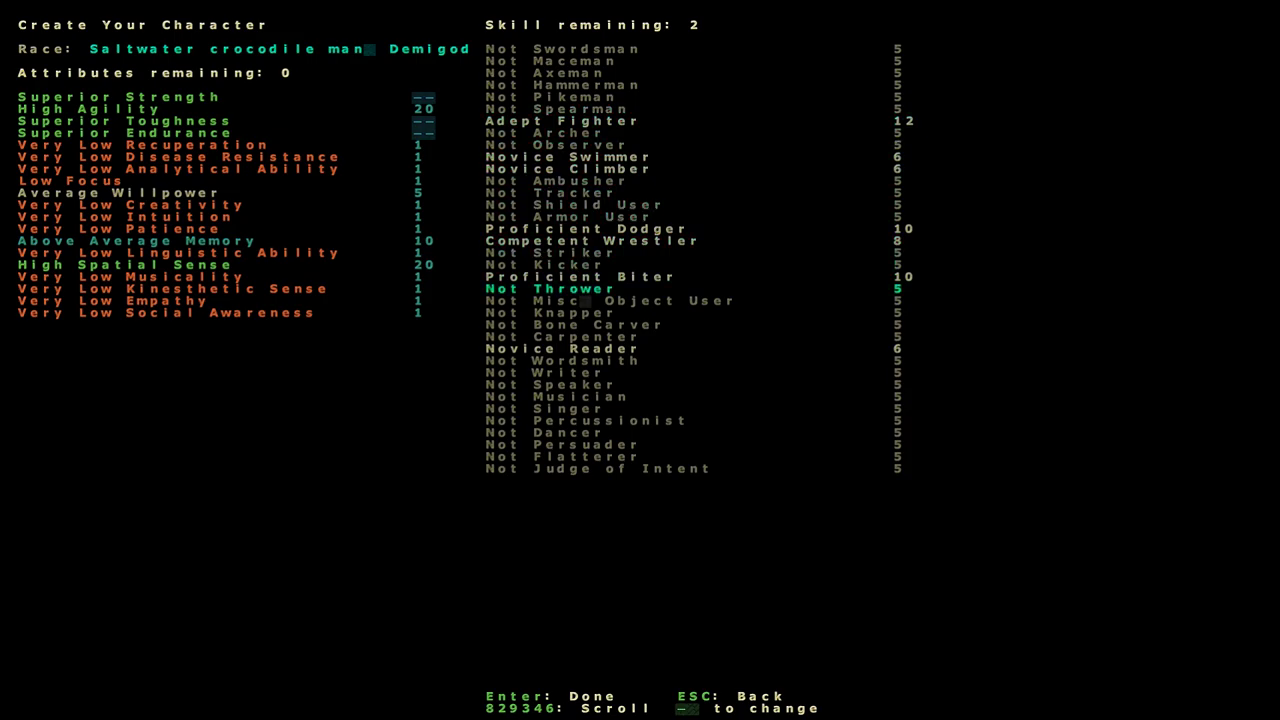
scroll(down, 3)
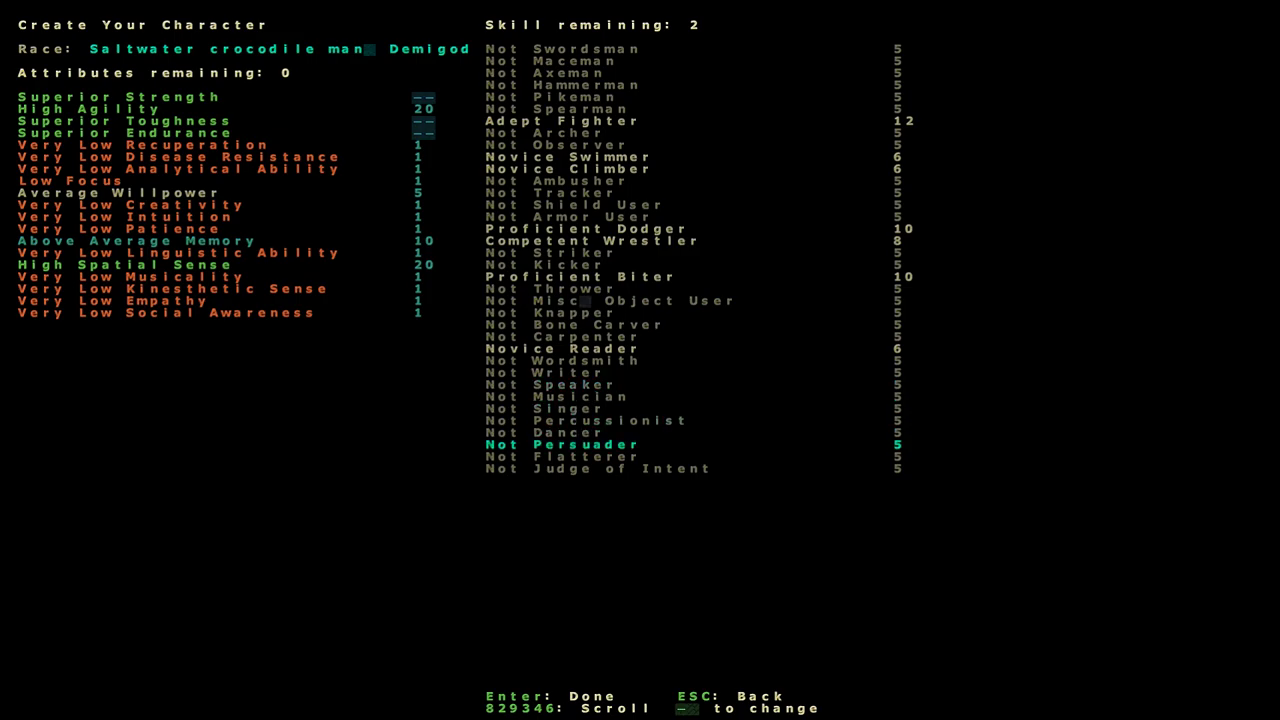
key(Return)
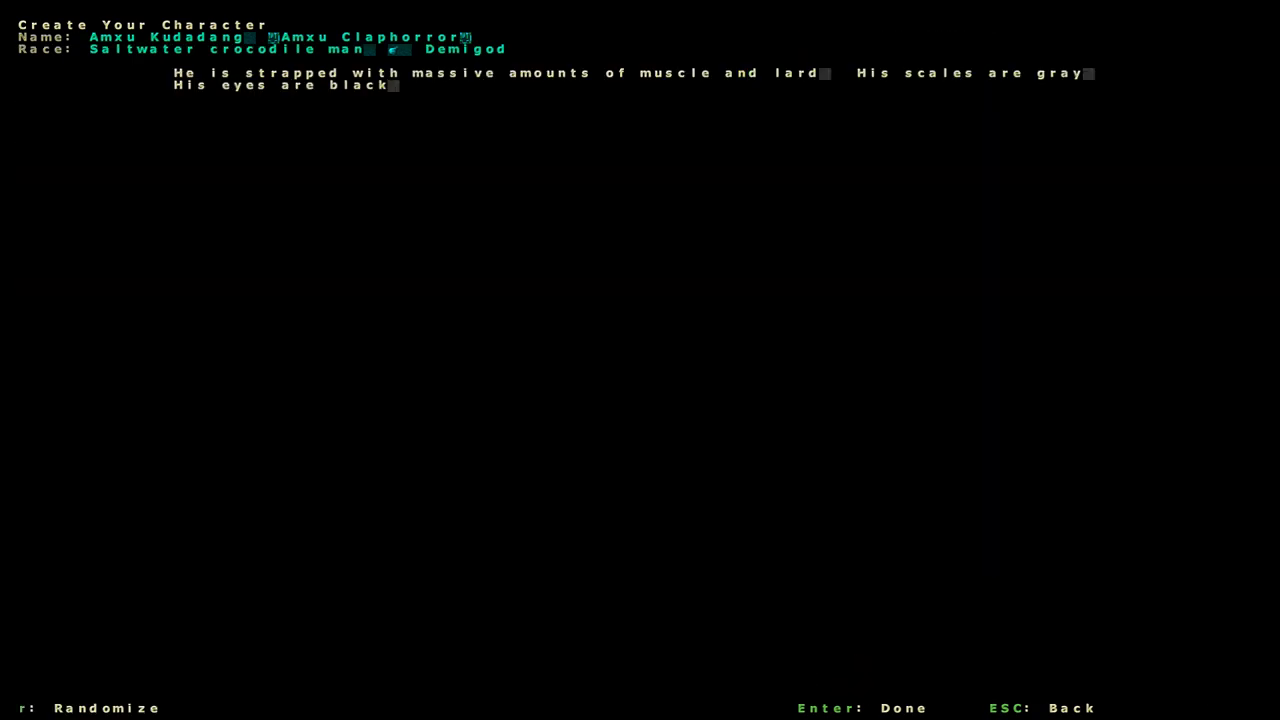
Reroll the physical description several times, then accept it to view his personality.
key(r)
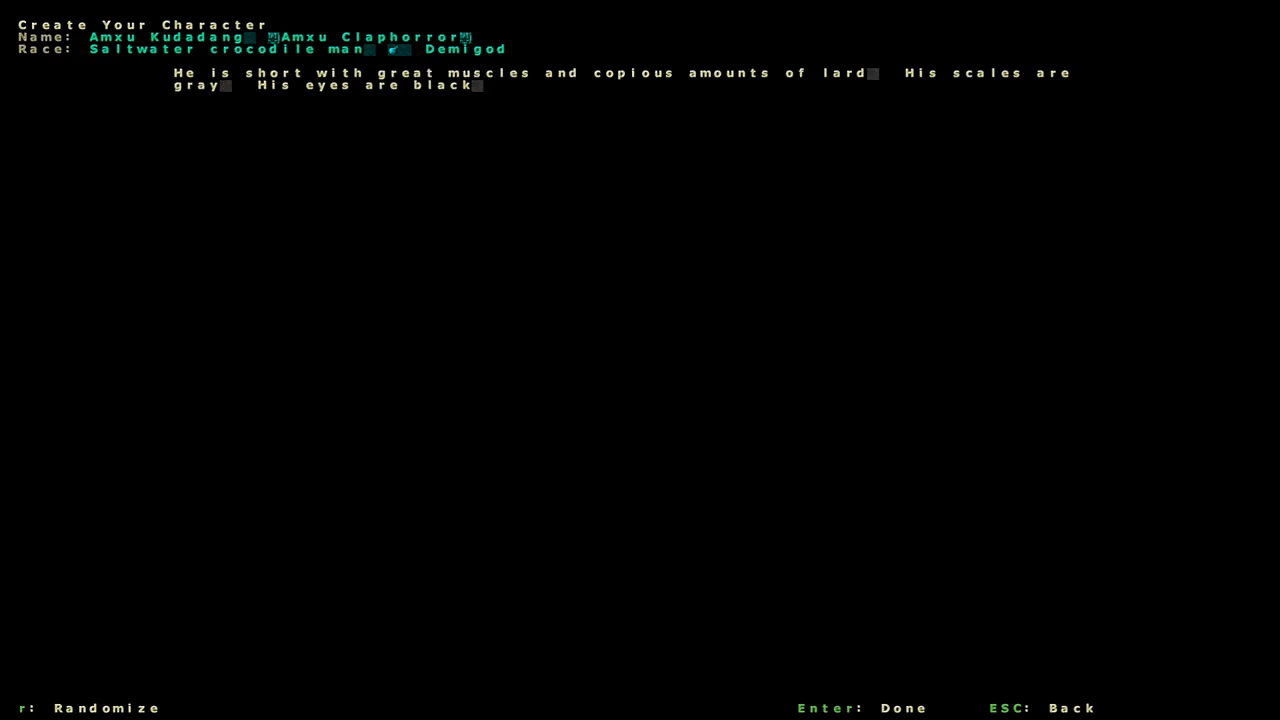
key(r)
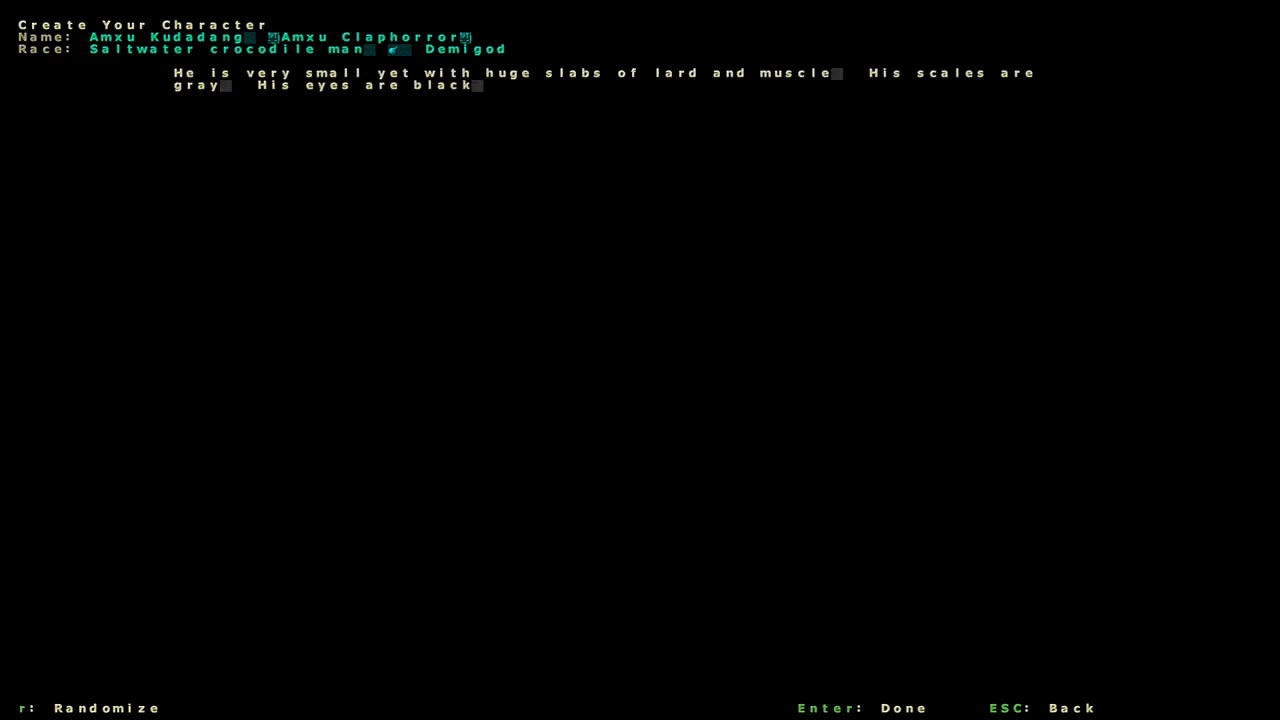
key(r)
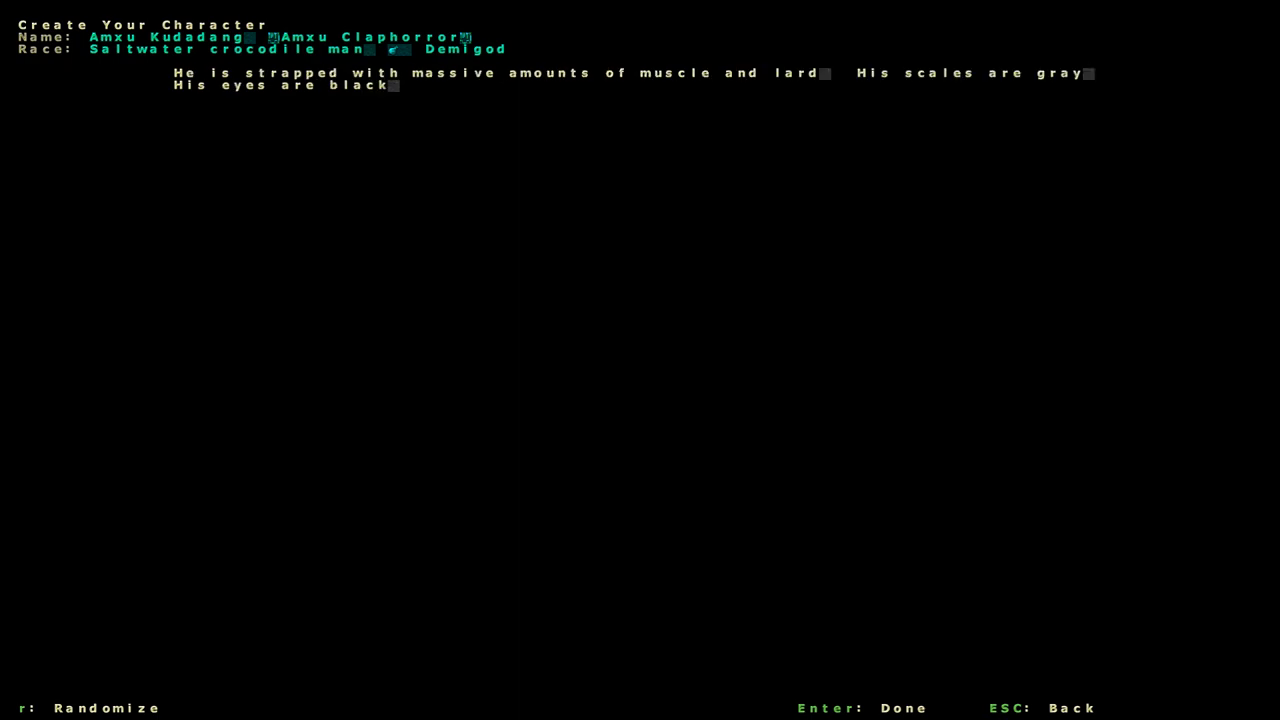
key(r)
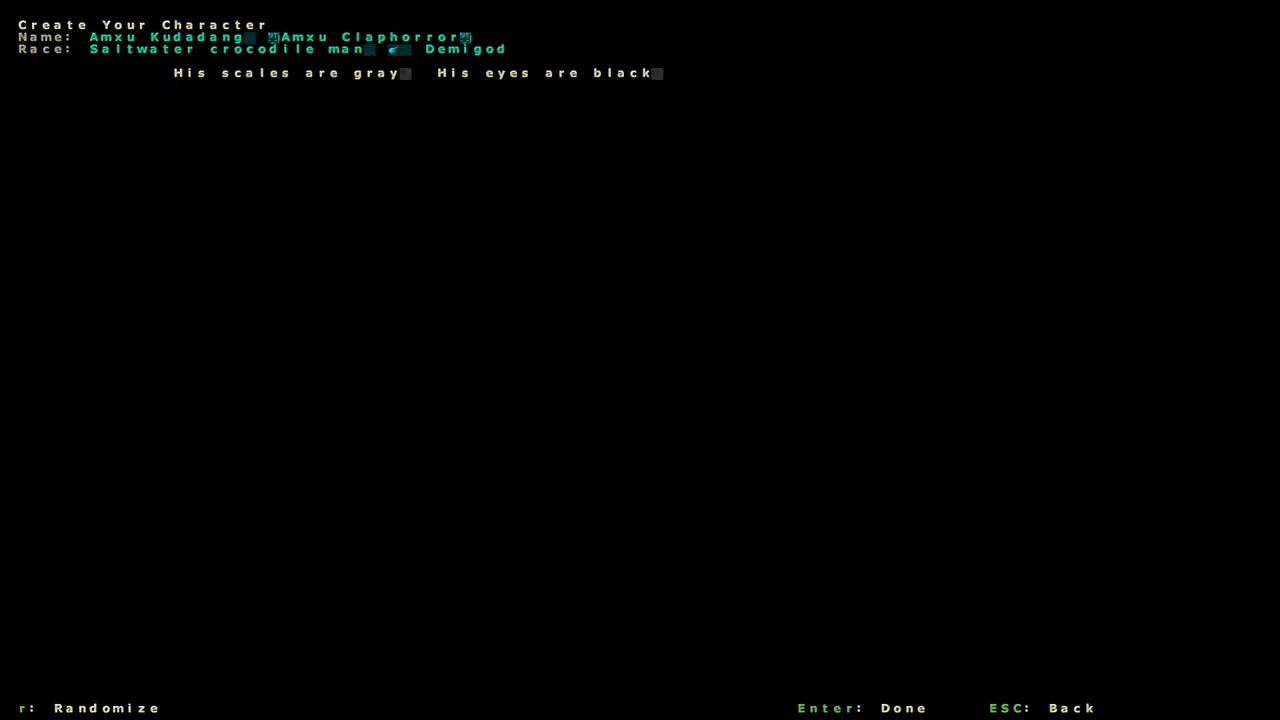
key(r)
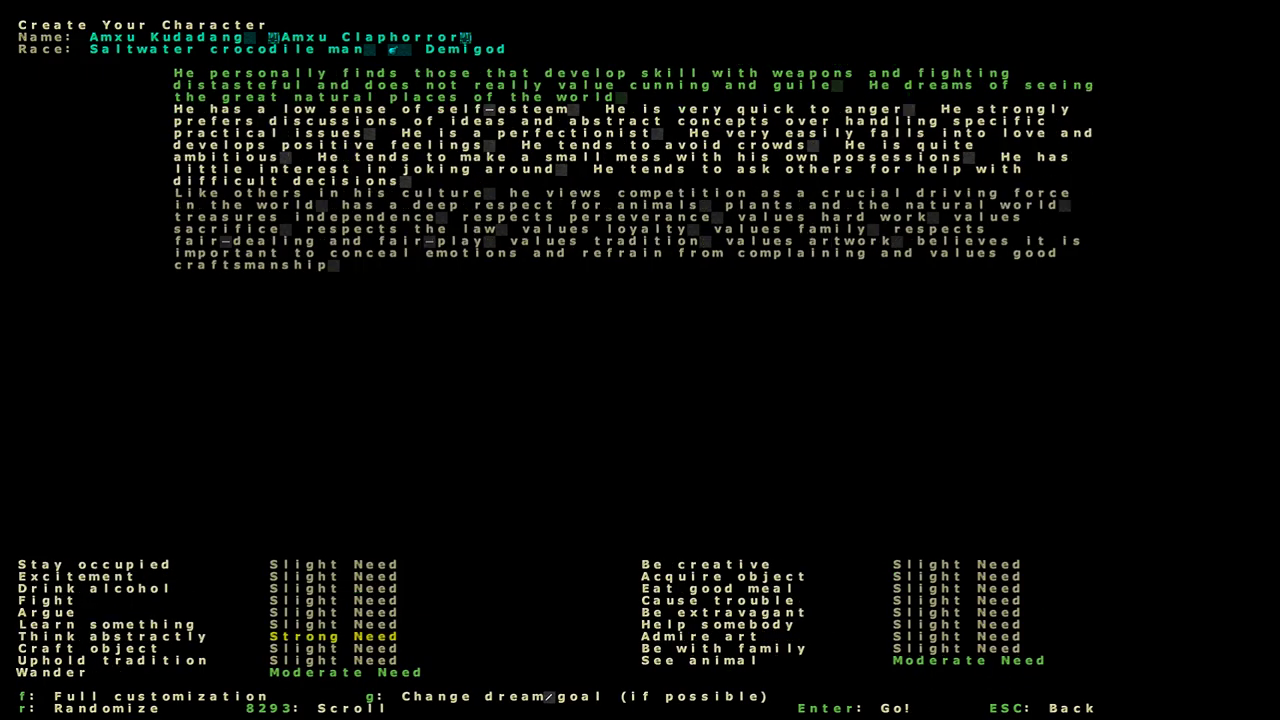
Start the adventure with Go! and scroll around the starting hamlet.
key(Return)
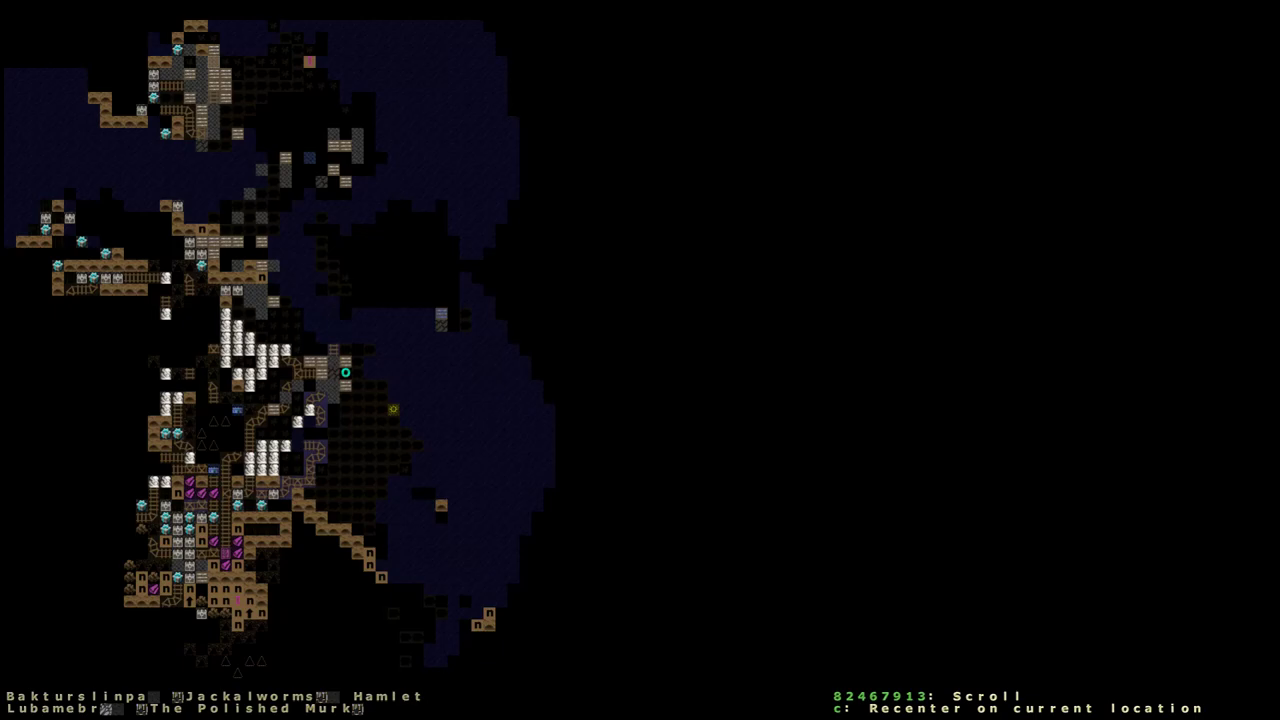
scroll(up, 3)
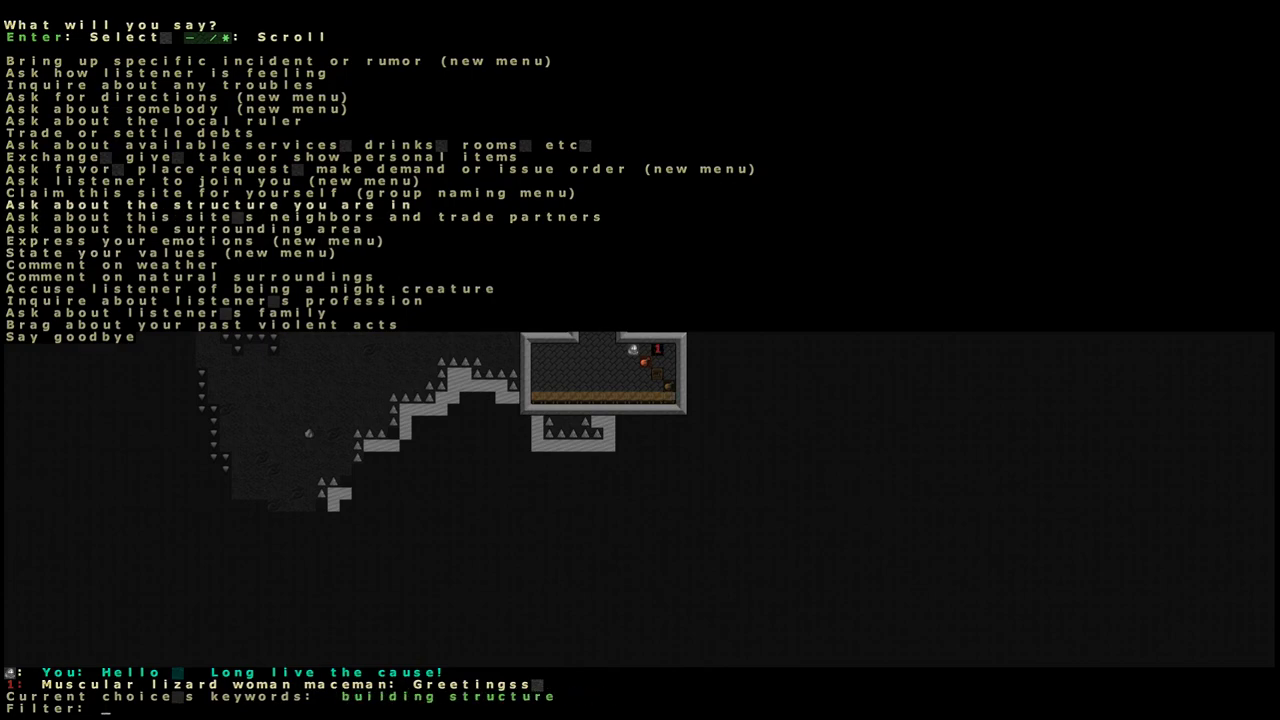
Ask the lizard woman about the building, filter for 'claim', and make a demand.
click(120, 132)
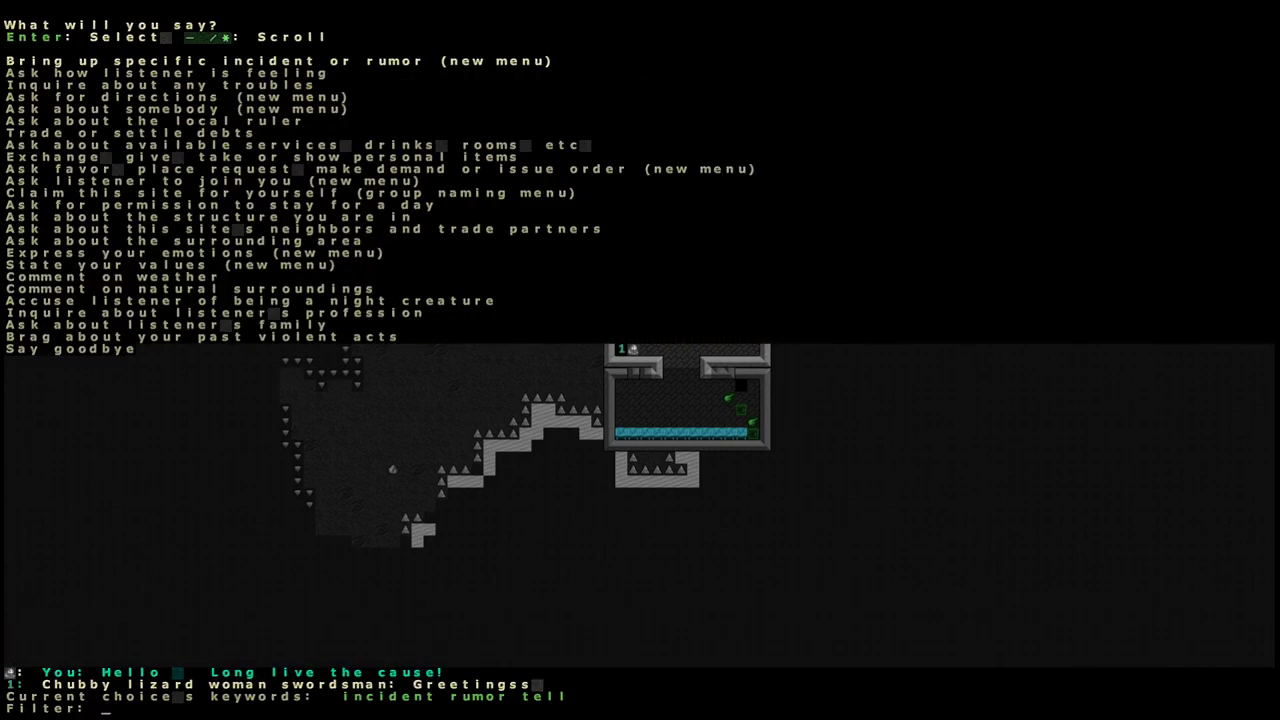
text(claim)
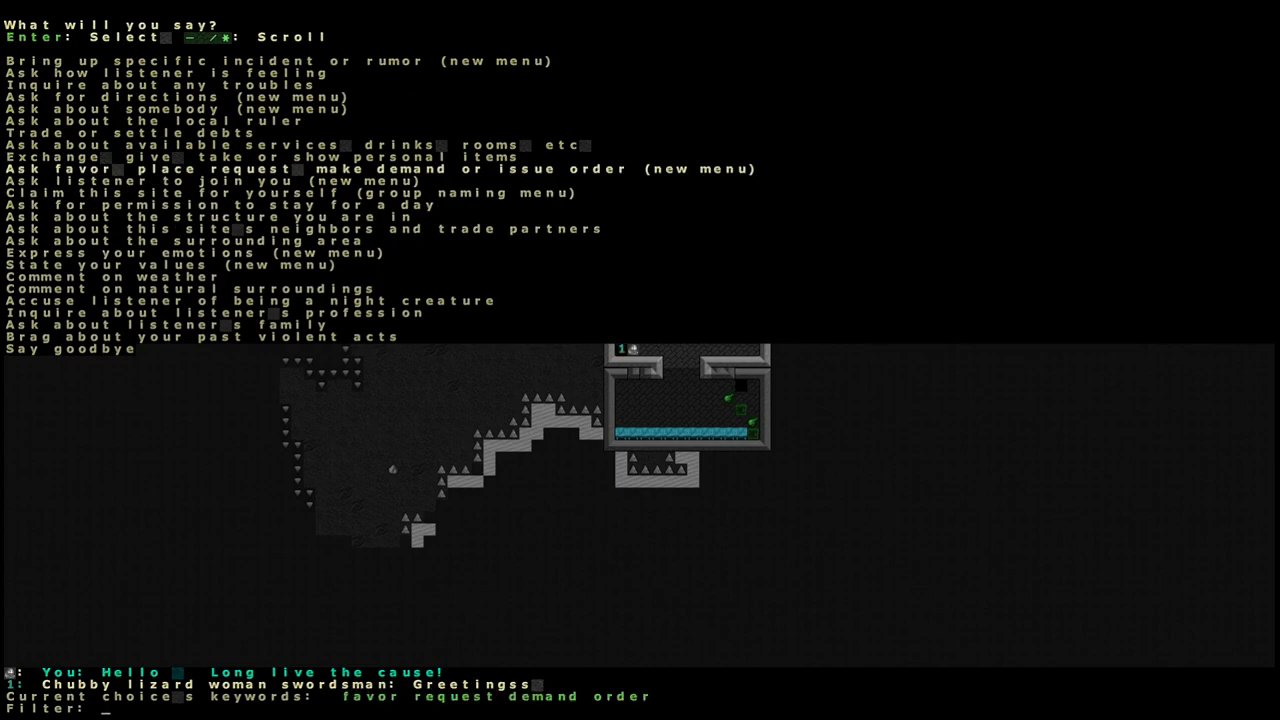
click(170, 180)
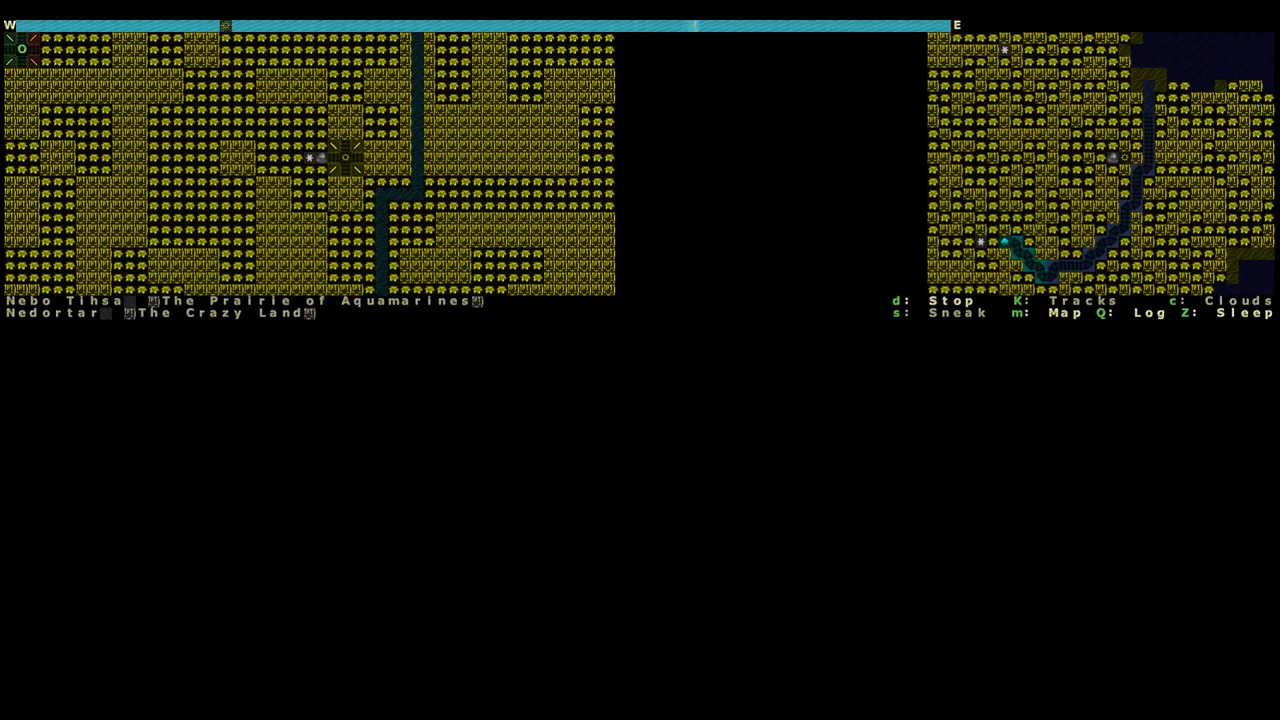
Halt travel on the prairie and choose a nearby figure to talk to.
key(m)
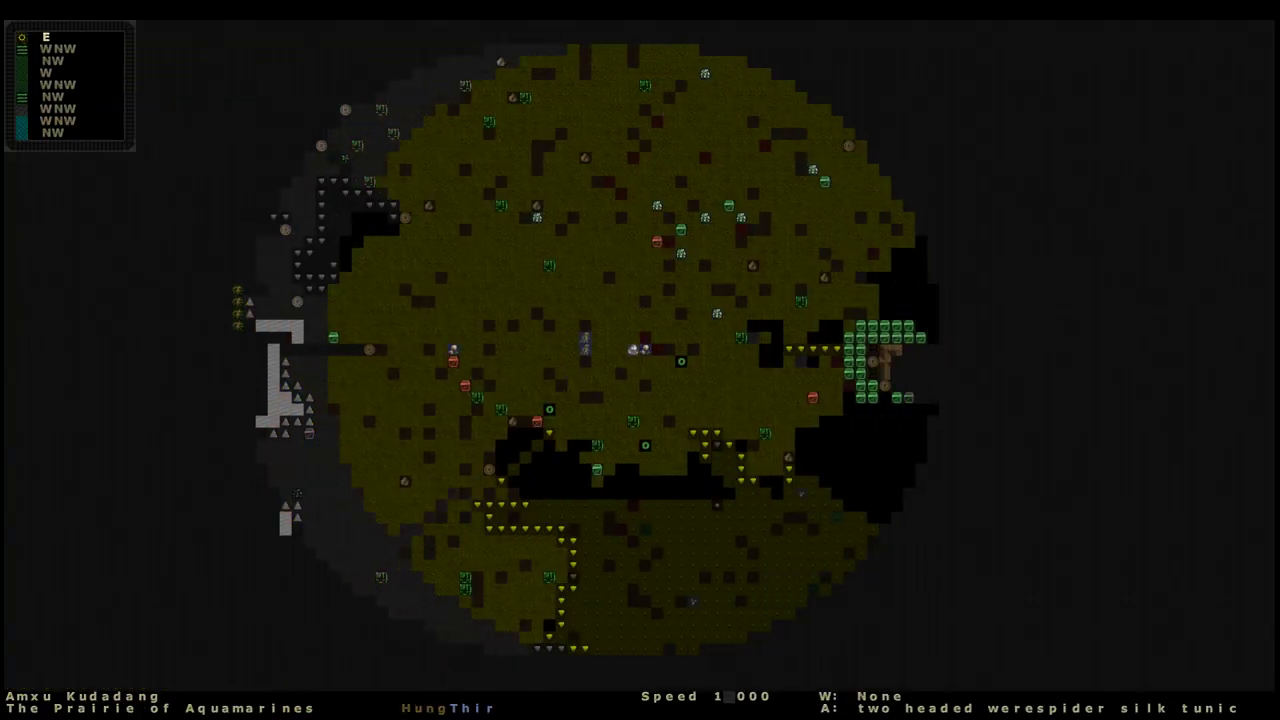
key(e)
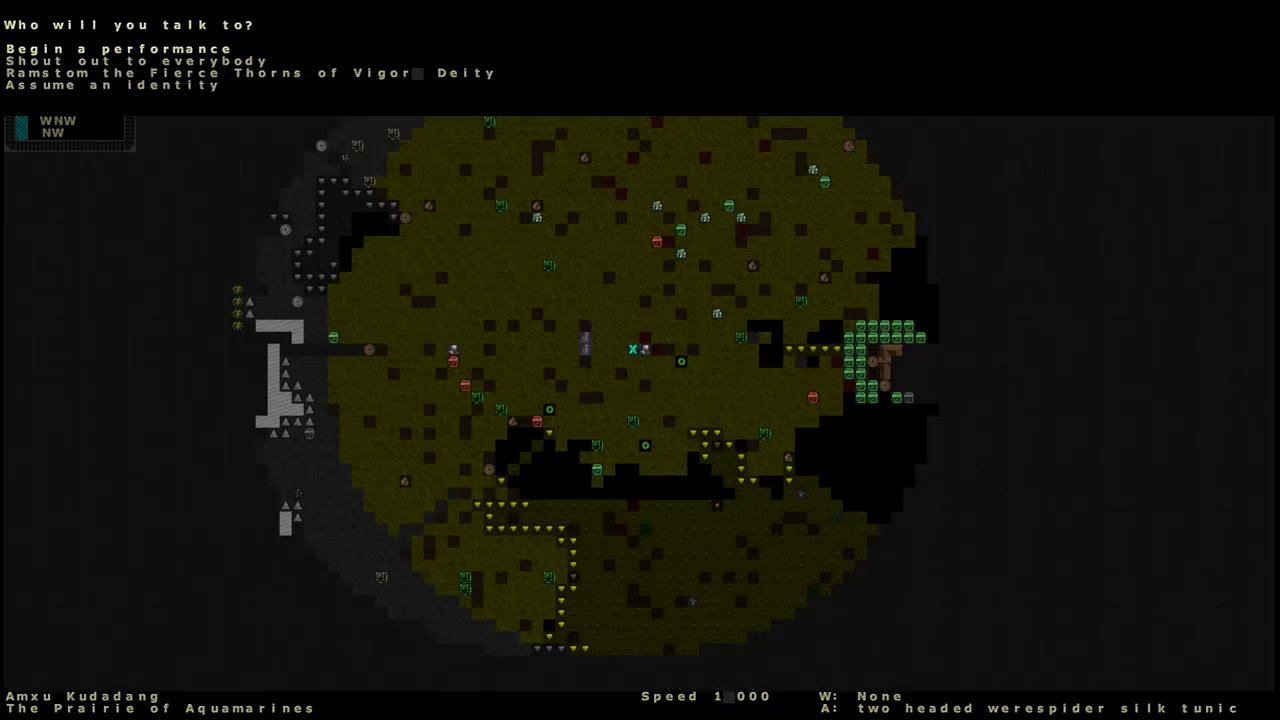
click(130, 60)
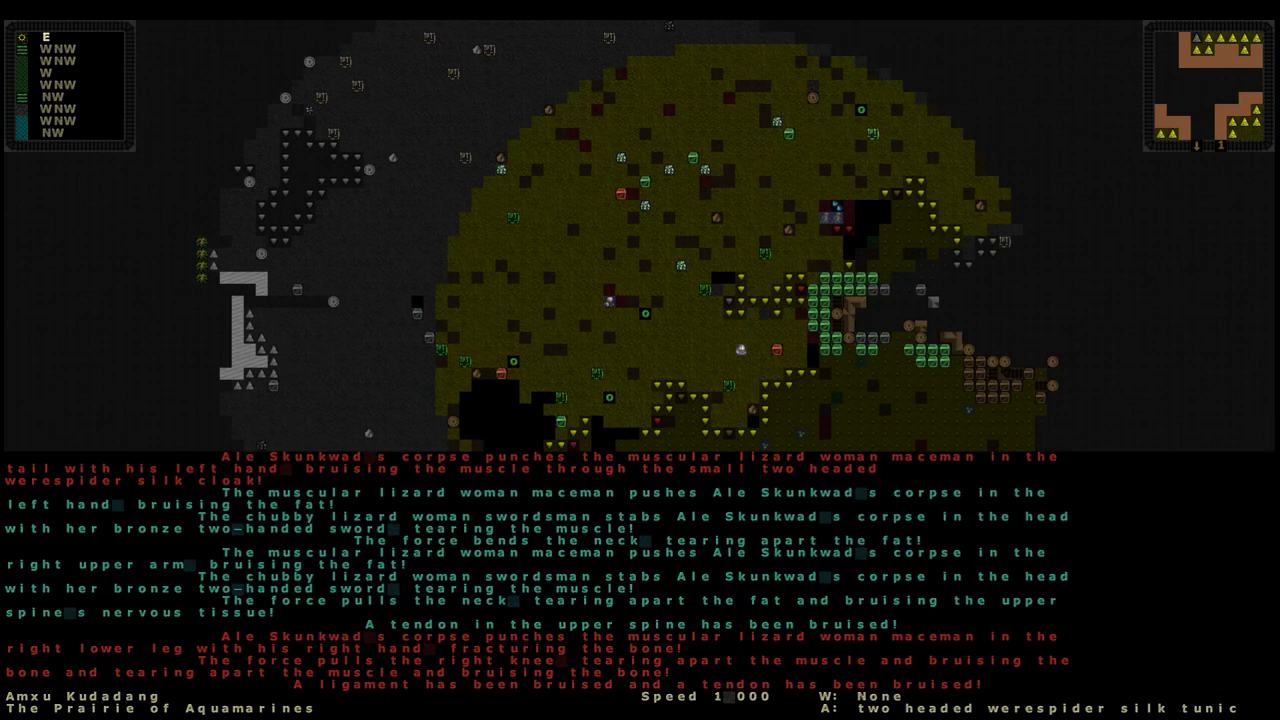
Open the announcements log showing the maceman fighting Ale Skunkwad's corpse.
scroll(down, 3)
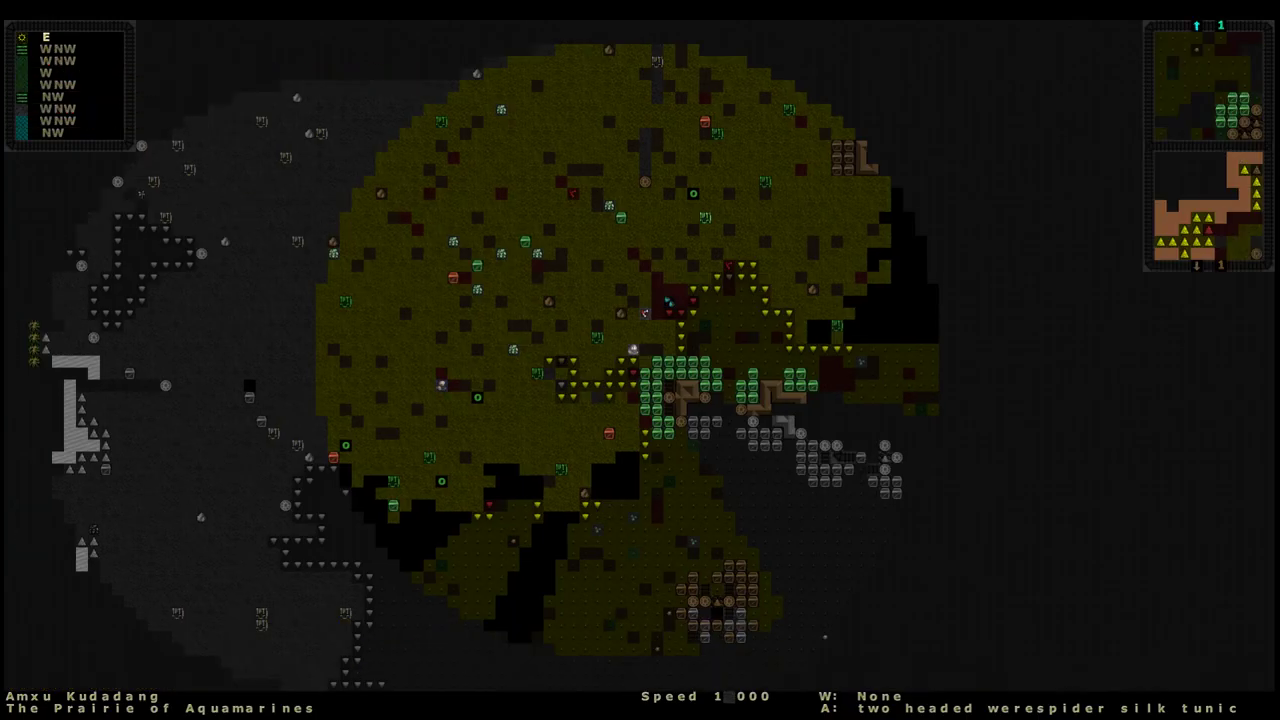
key(a)
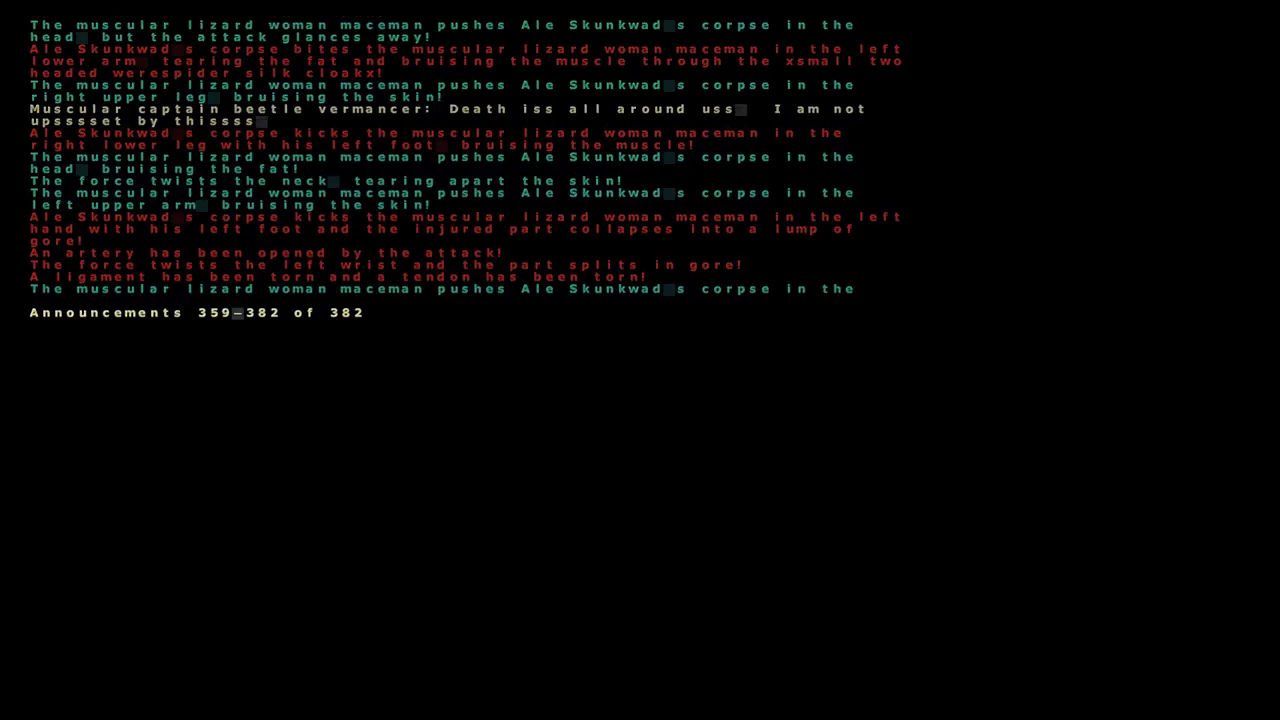
Scroll back through the log to where the swordsman was knocked unconscious.
scroll(up, 3)
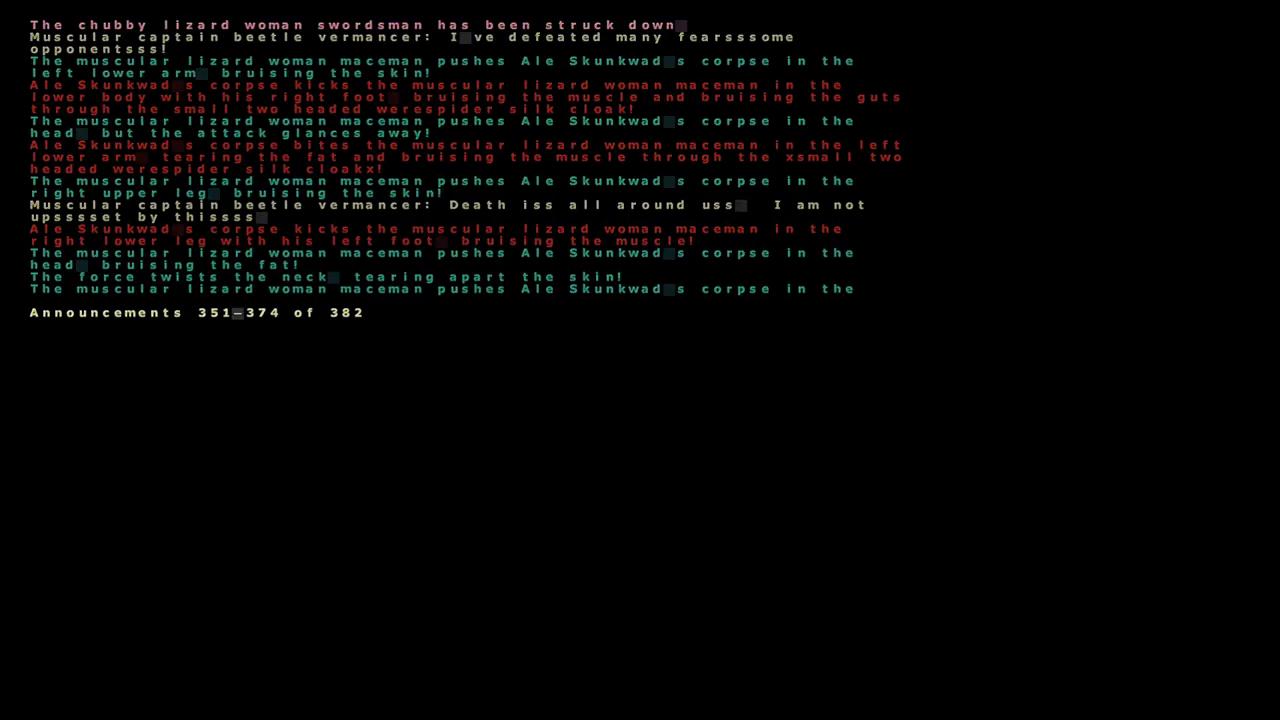
scroll(up, 3)
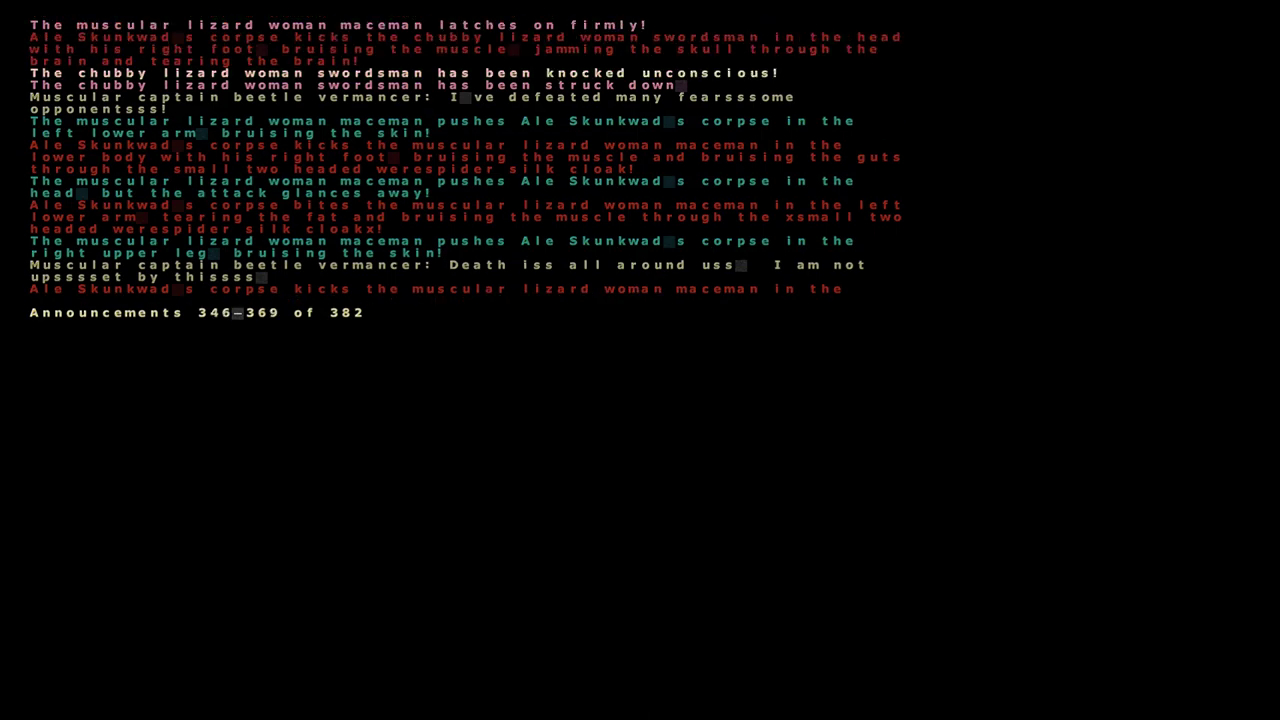
scroll(up, 3)
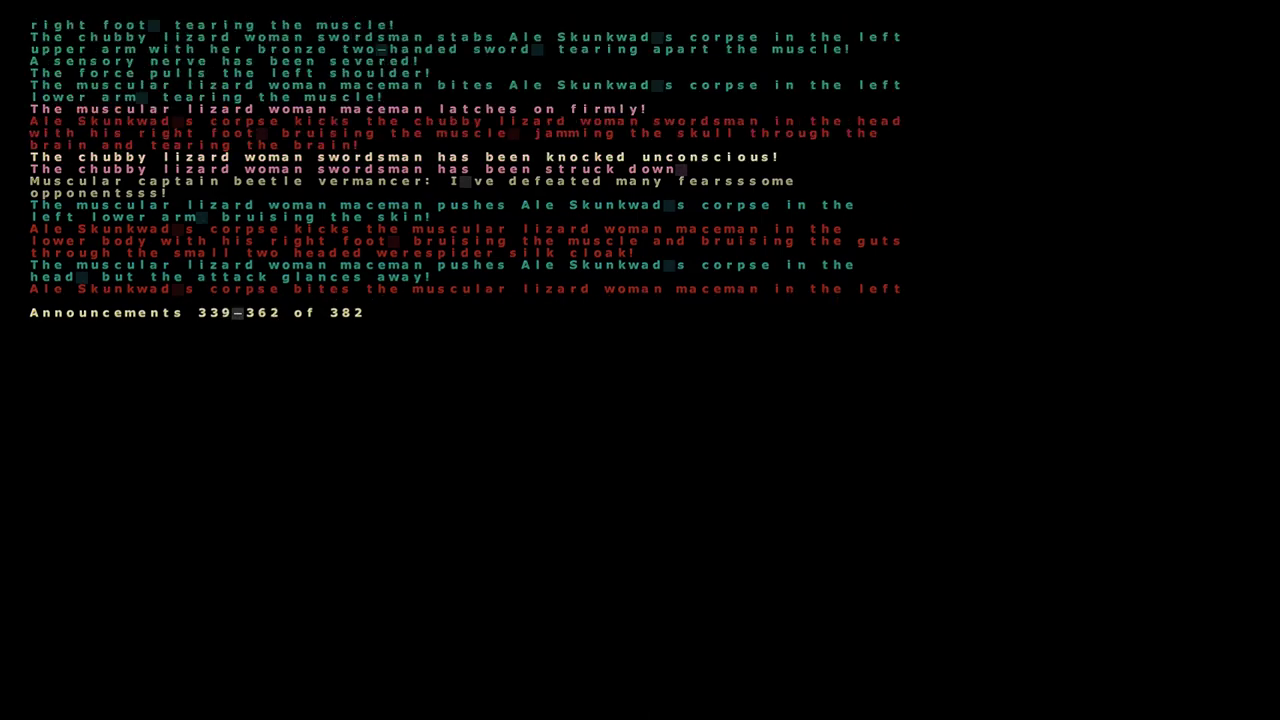
scroll(down, 3)
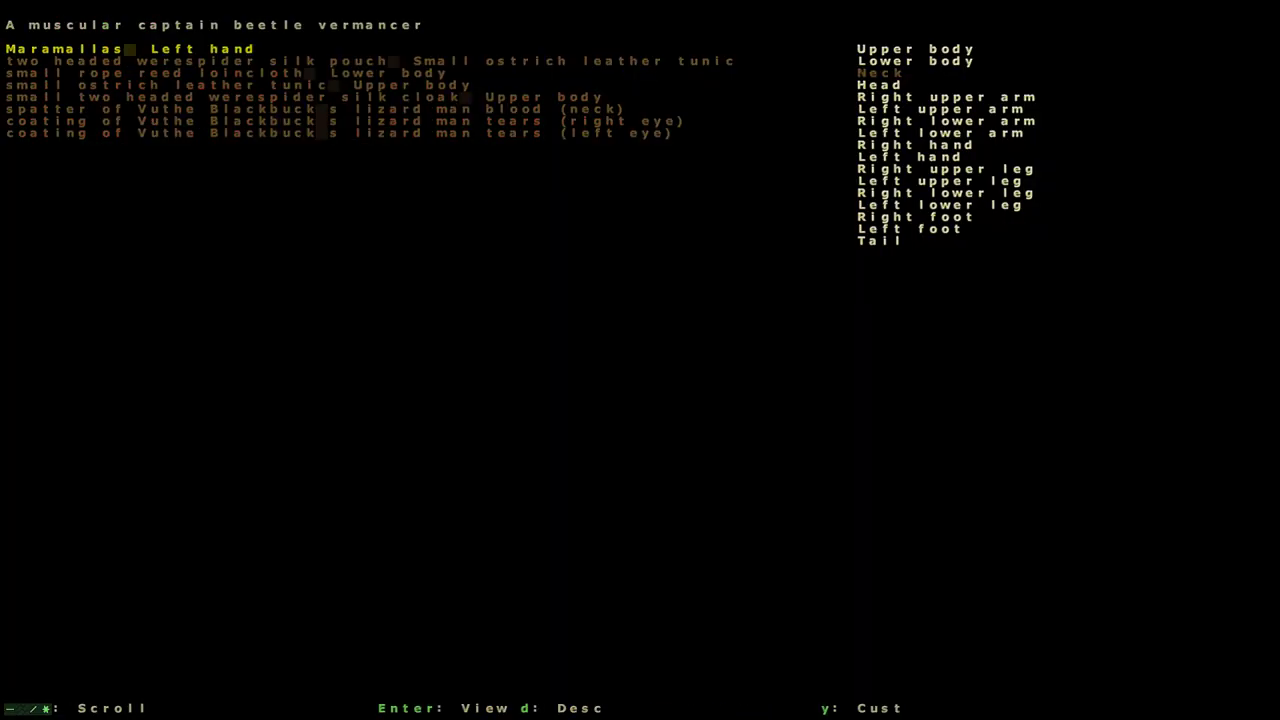
Leave the gear view and throw the copper great pitchfork at the vermancer.
key(Escape)
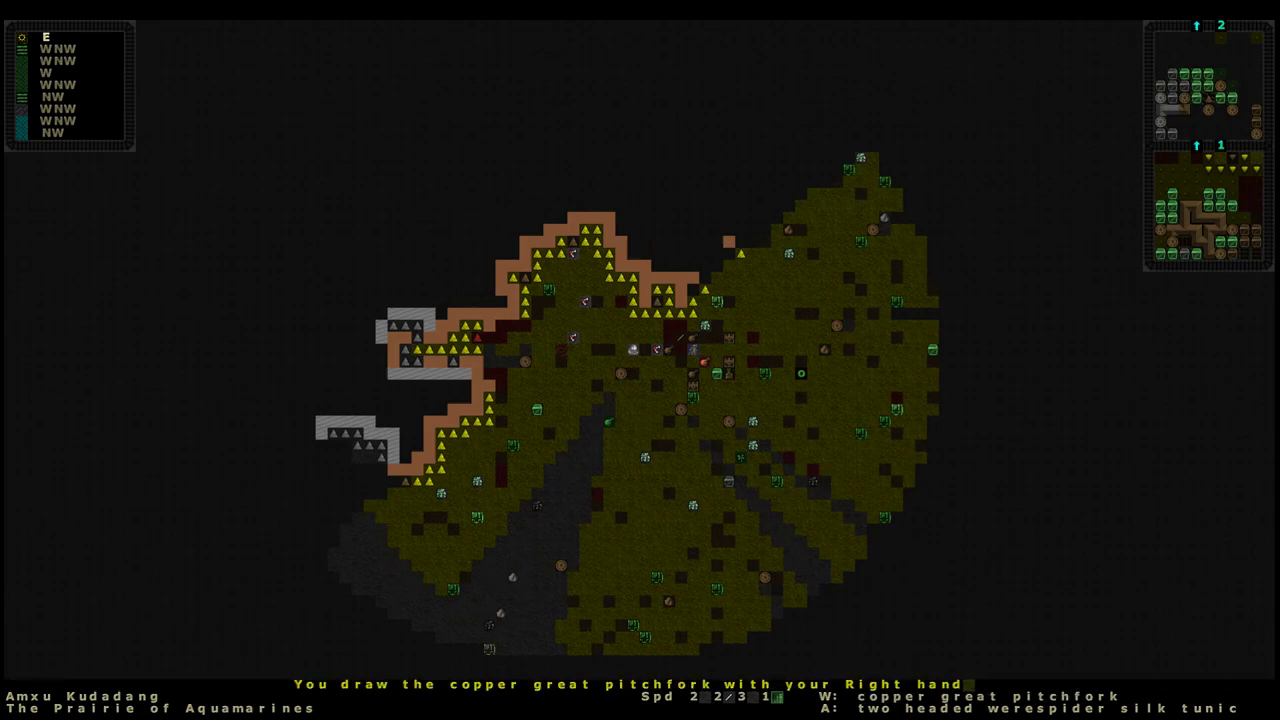
key(t)
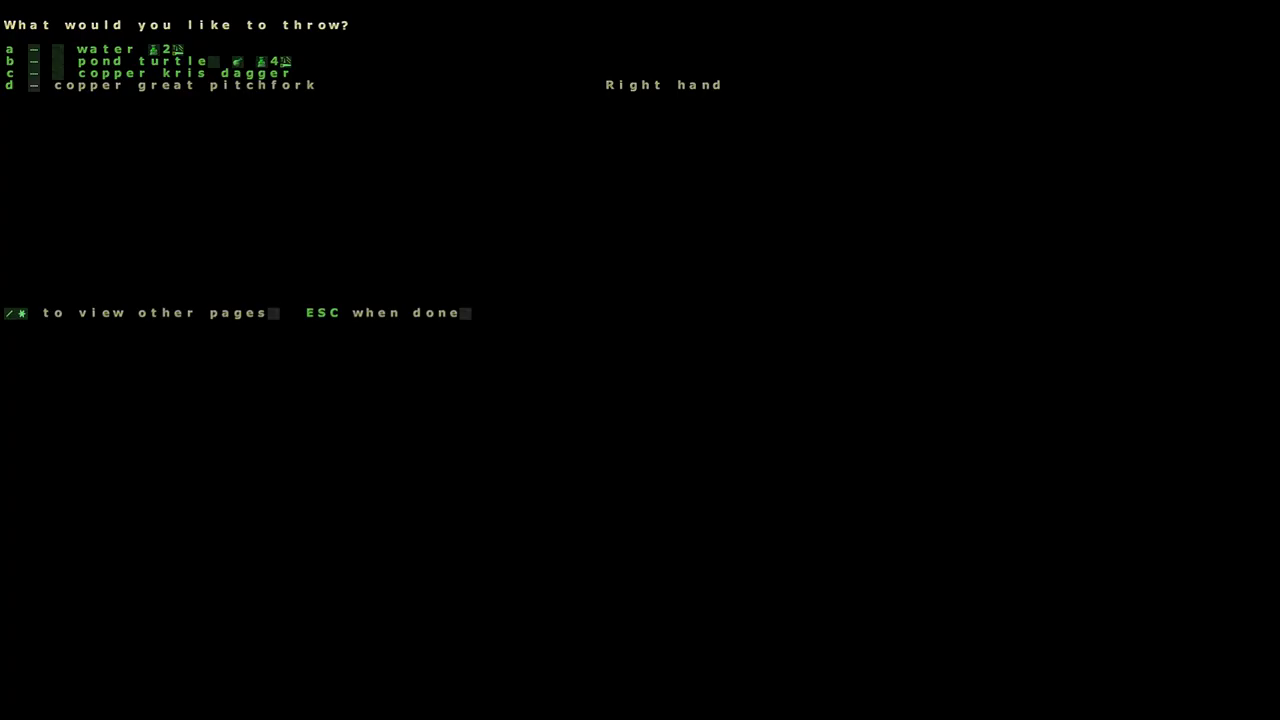
key(d)
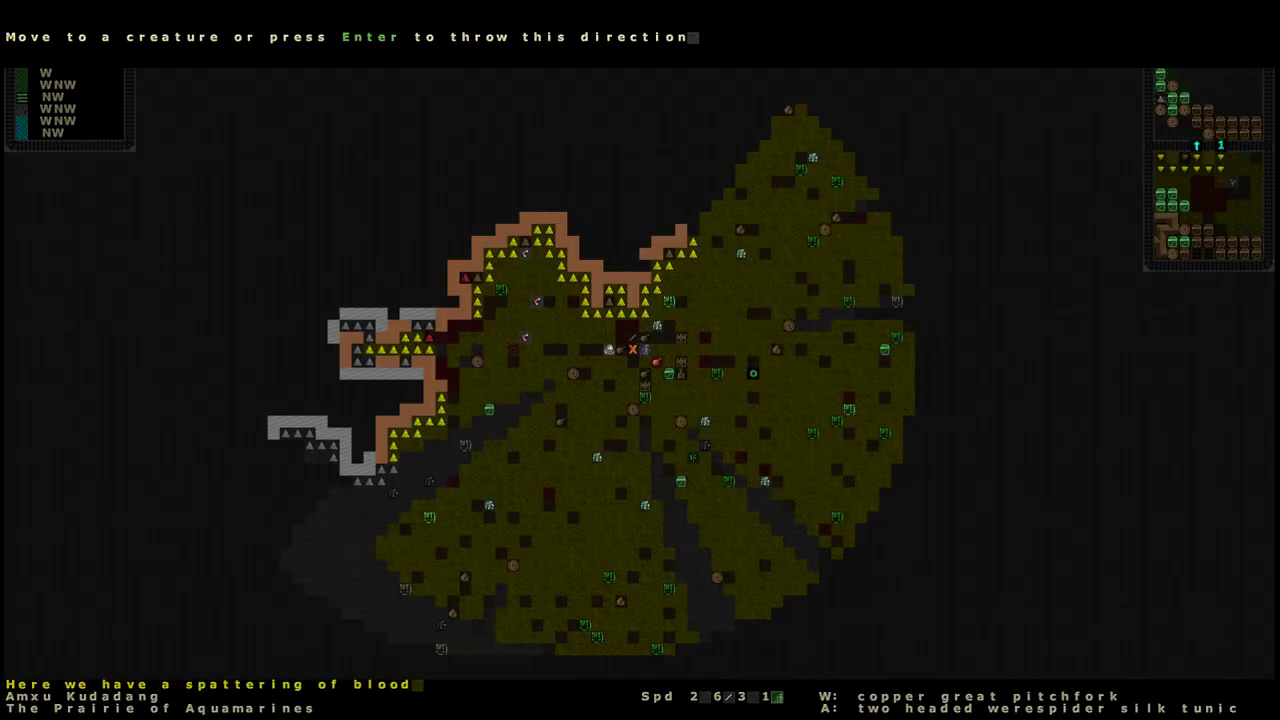
key(Return)
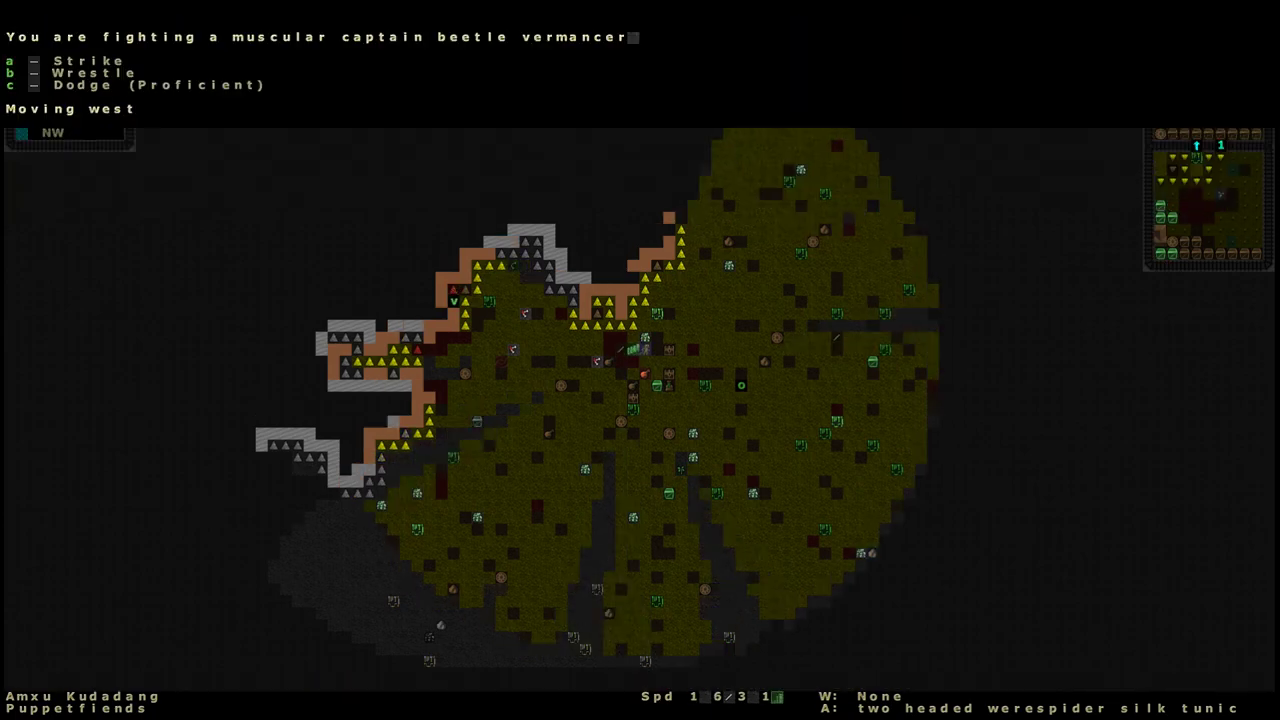
Bite the vermancer's right upper leg, then choose Strike again for another attack.
key(a)
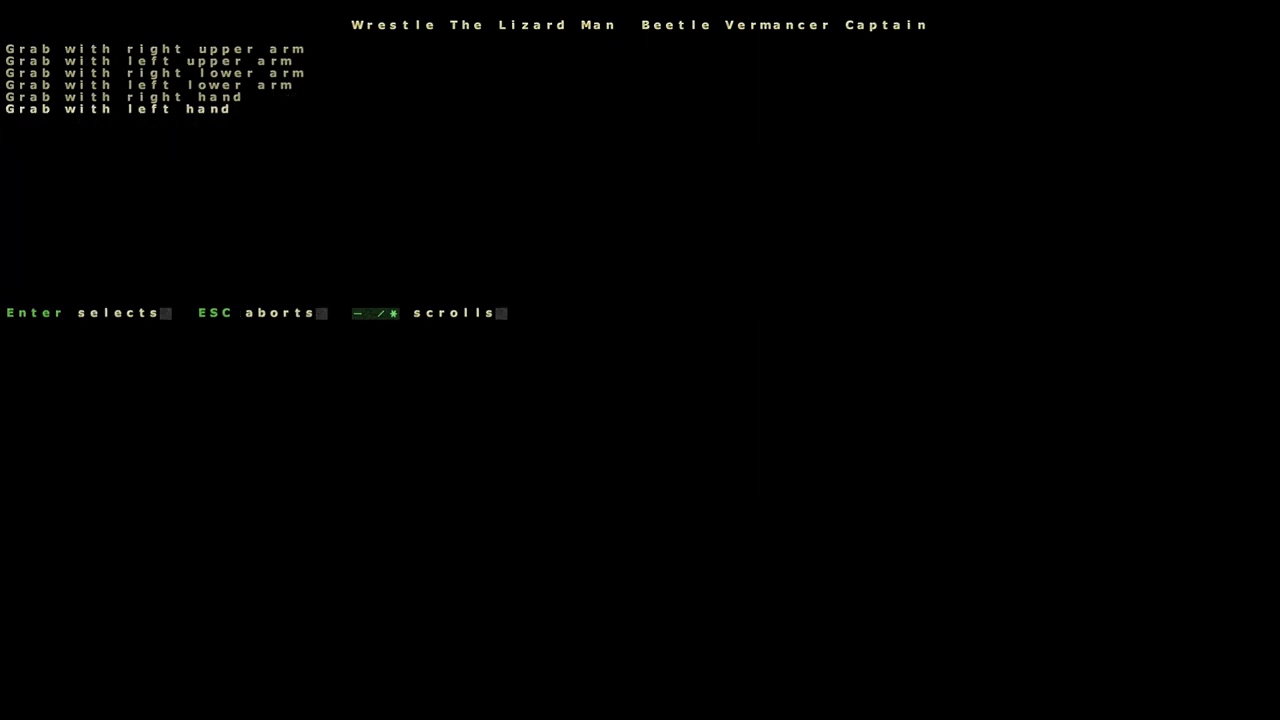
key(Return)
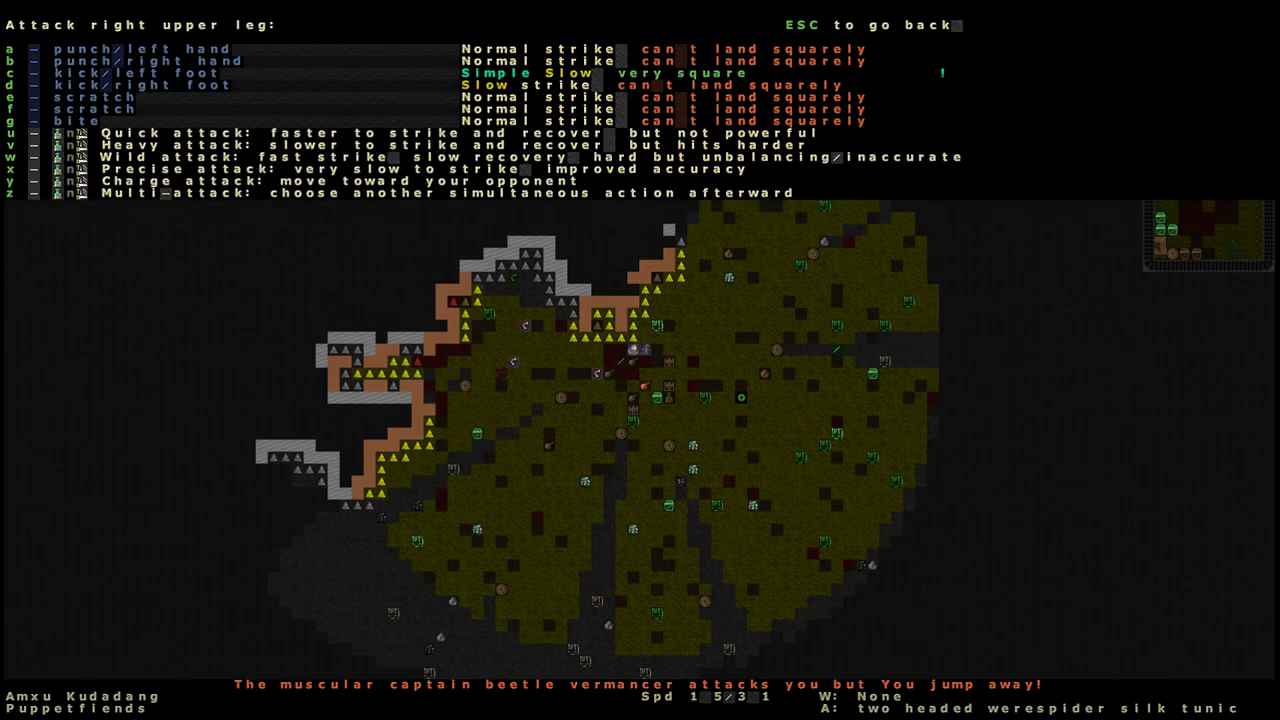
key(g)
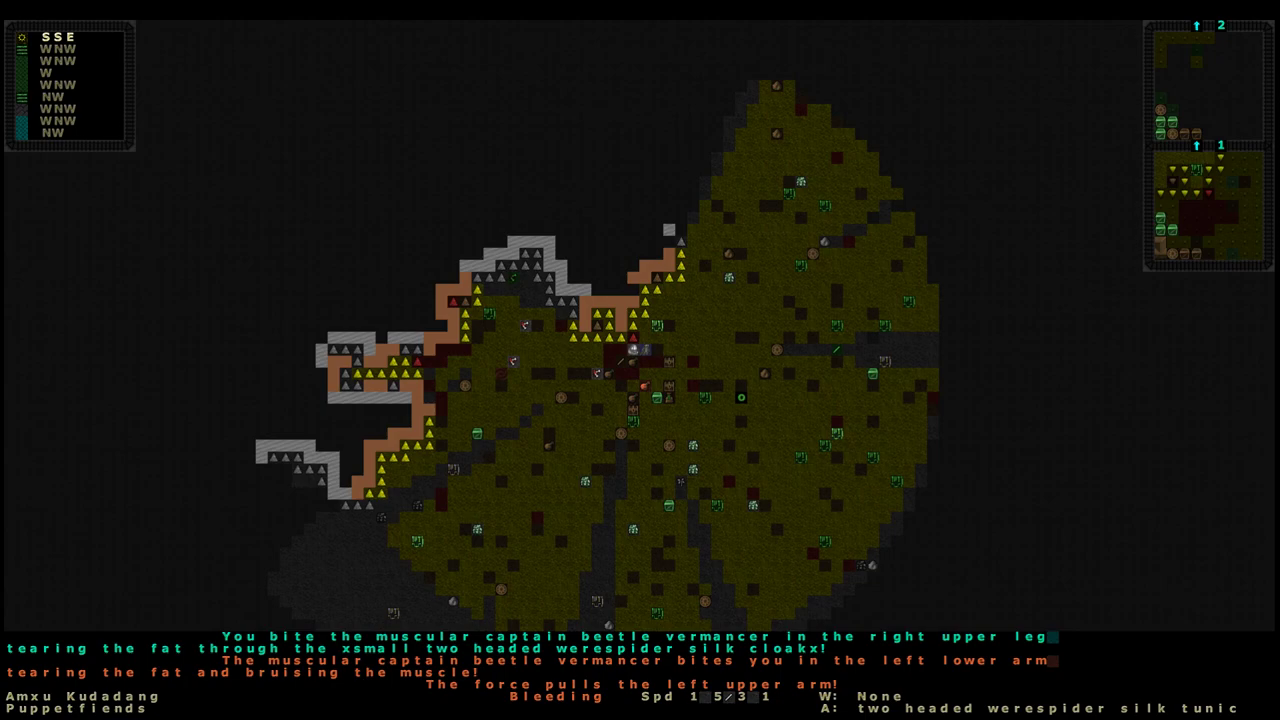
key(a)
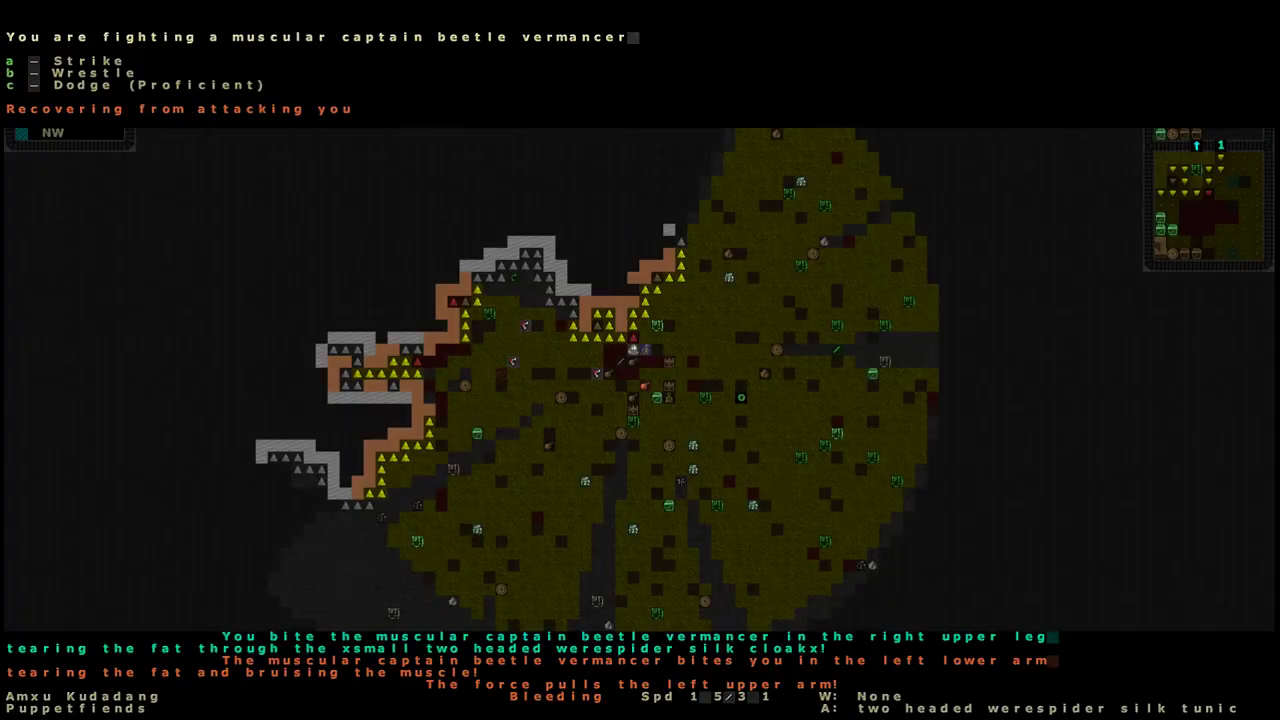
key(a)
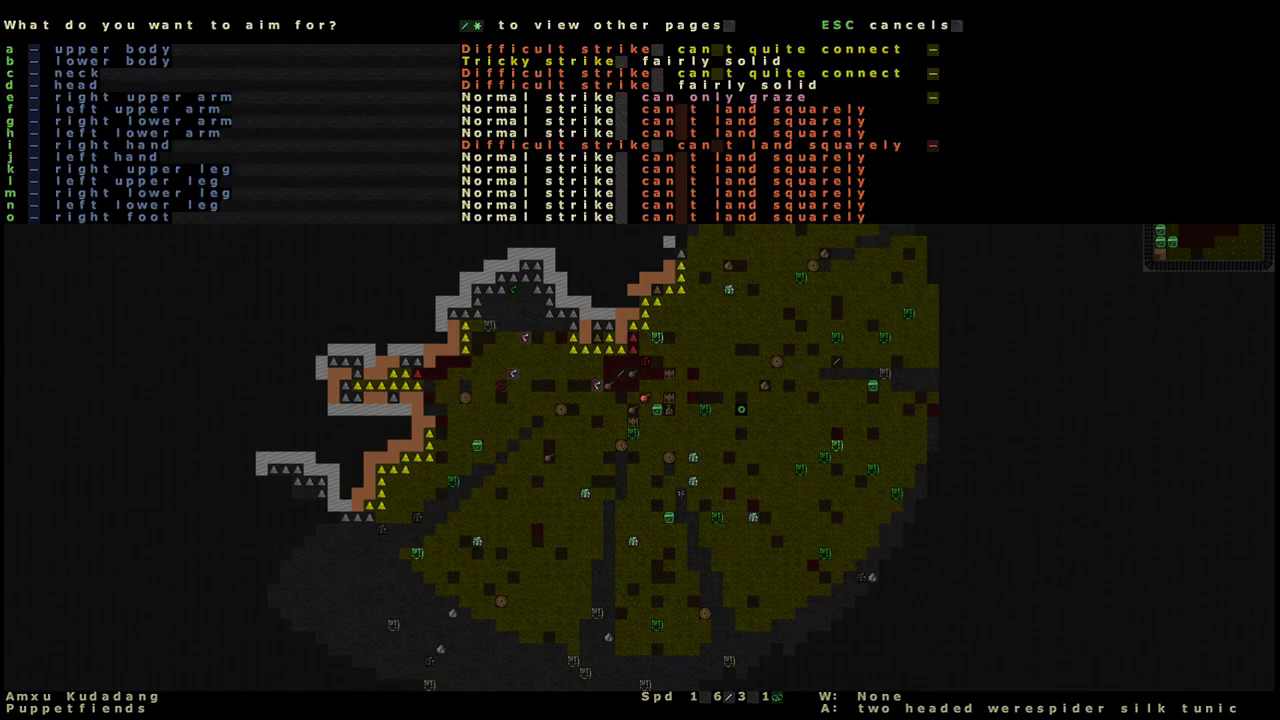
Attack the beetle vermancer's head with the teeth latched onto it.
key(b)
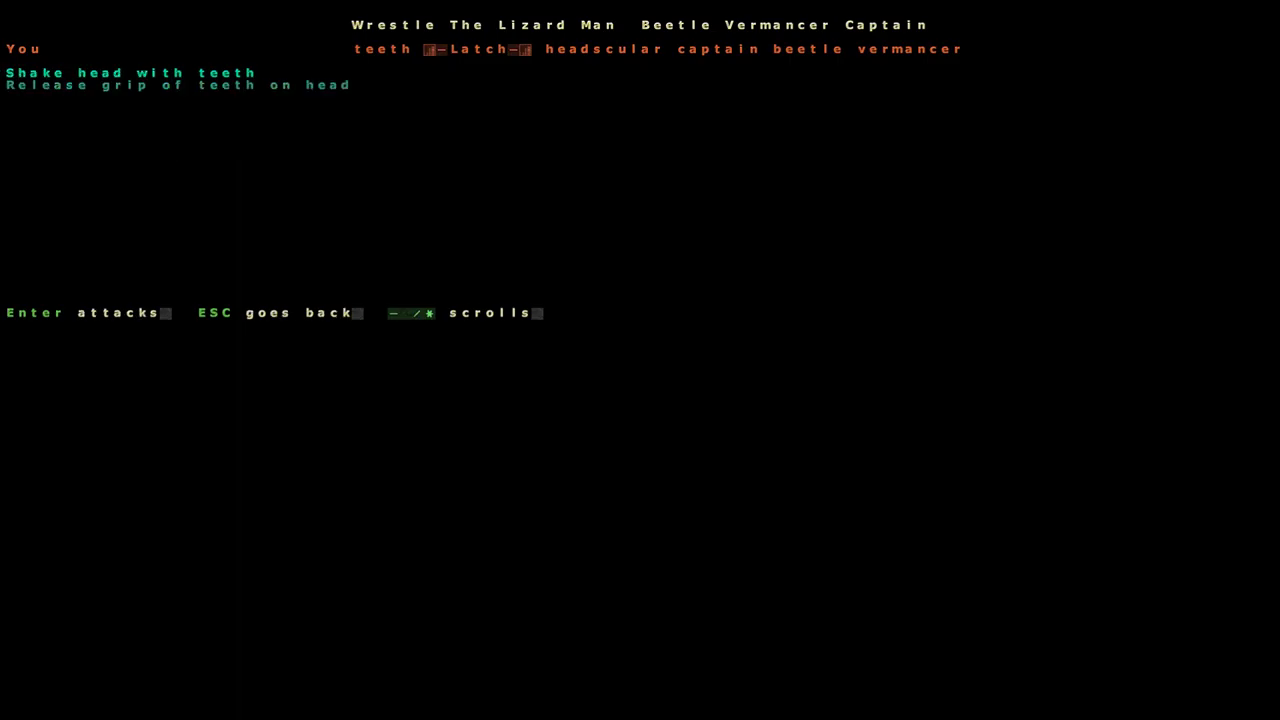
key(Return)
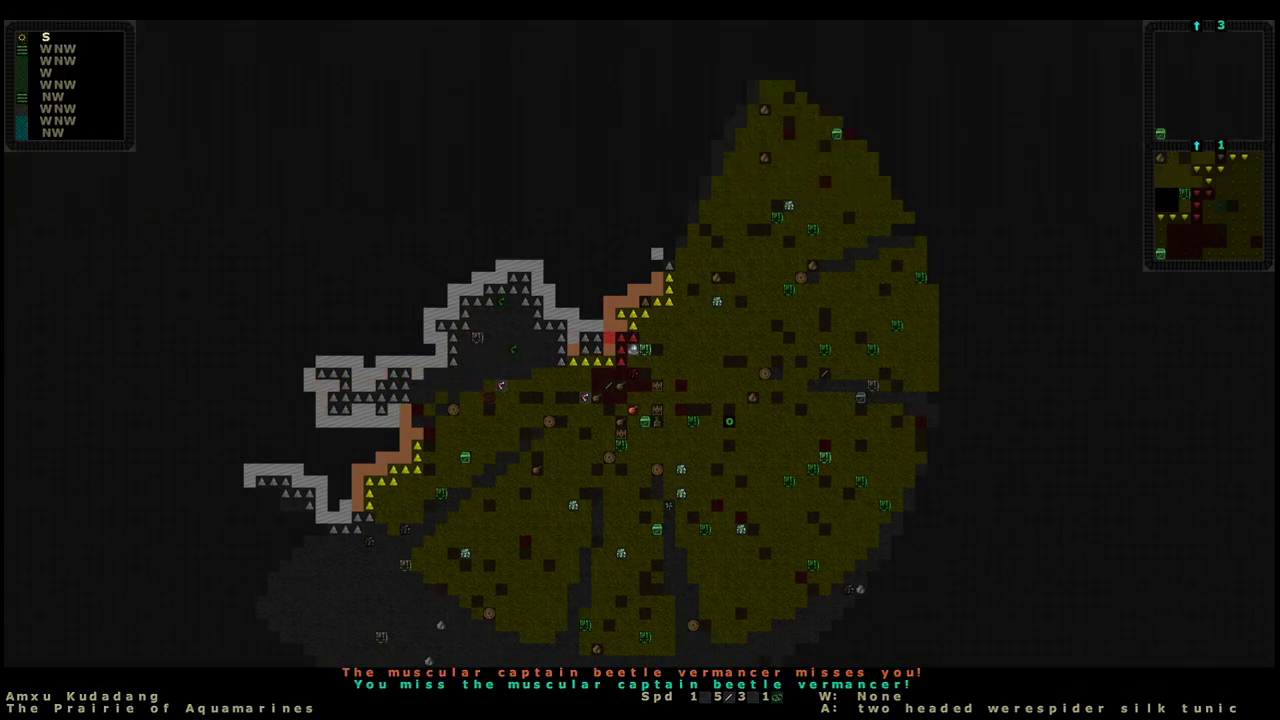
Punch the vermancer's lower body until he falls, then list his pouch and coins.
key(a)
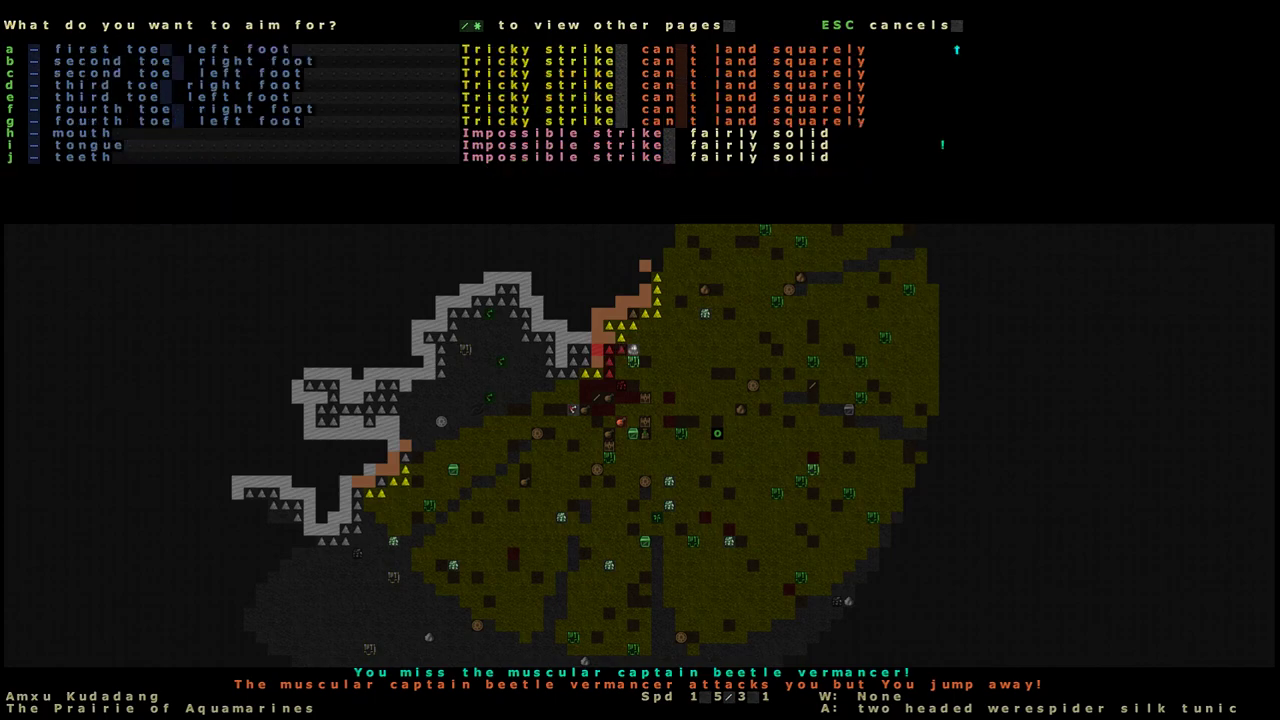
key(i)
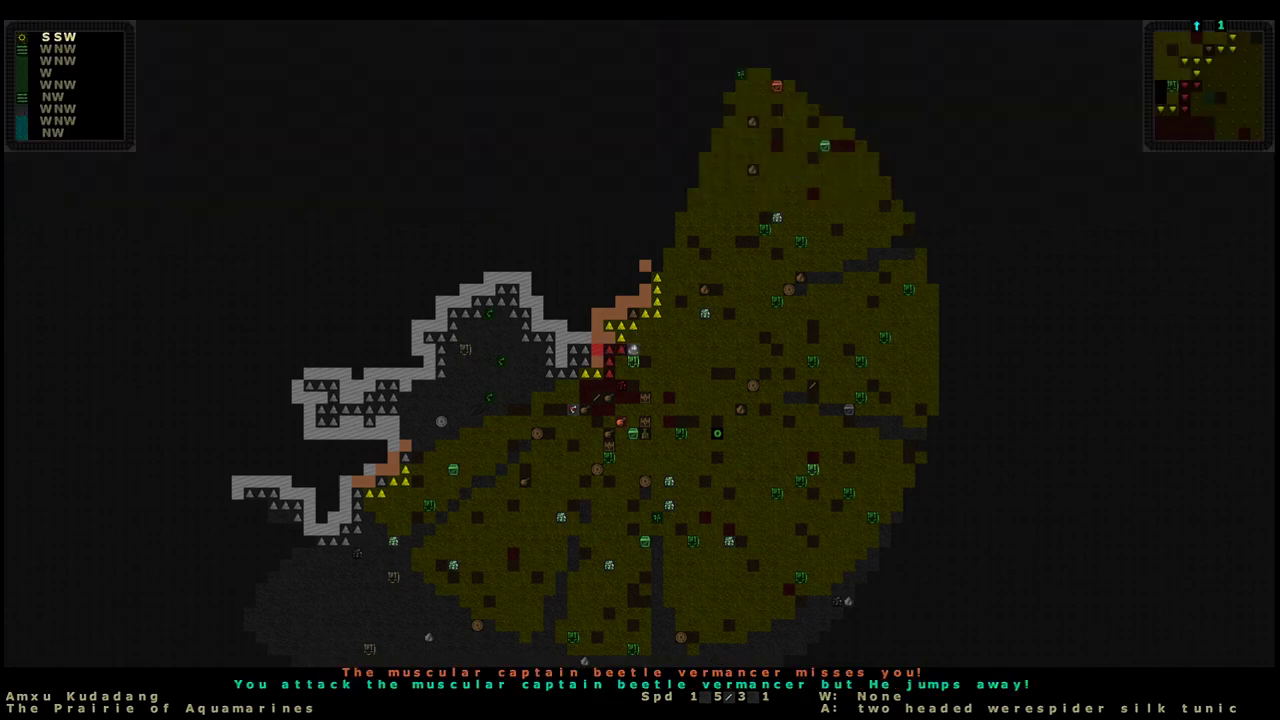
key(a)
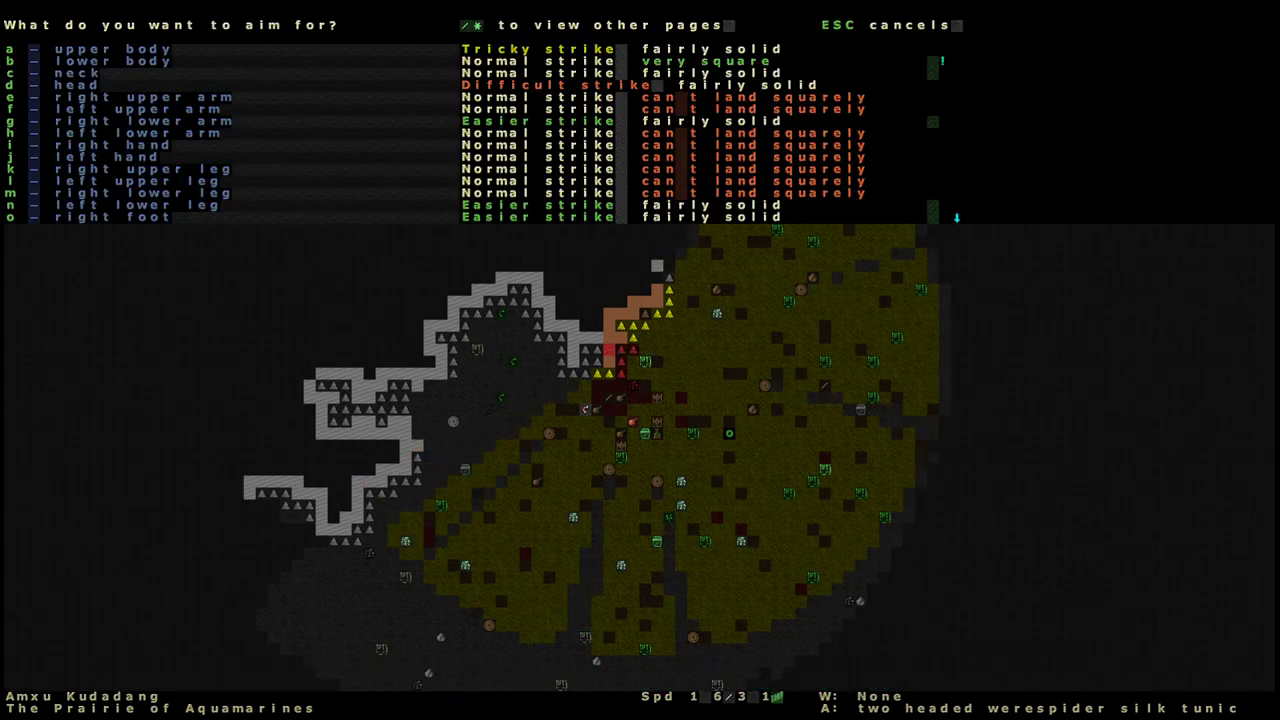
key(b)
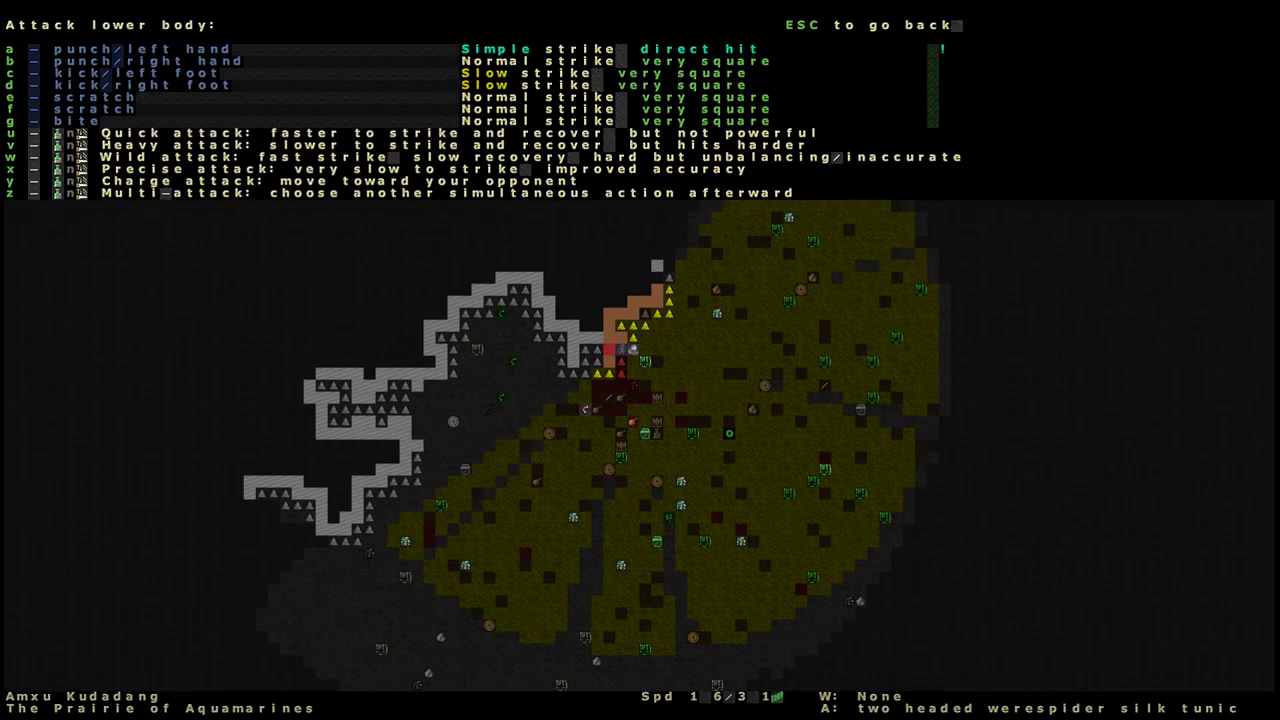
key(a)
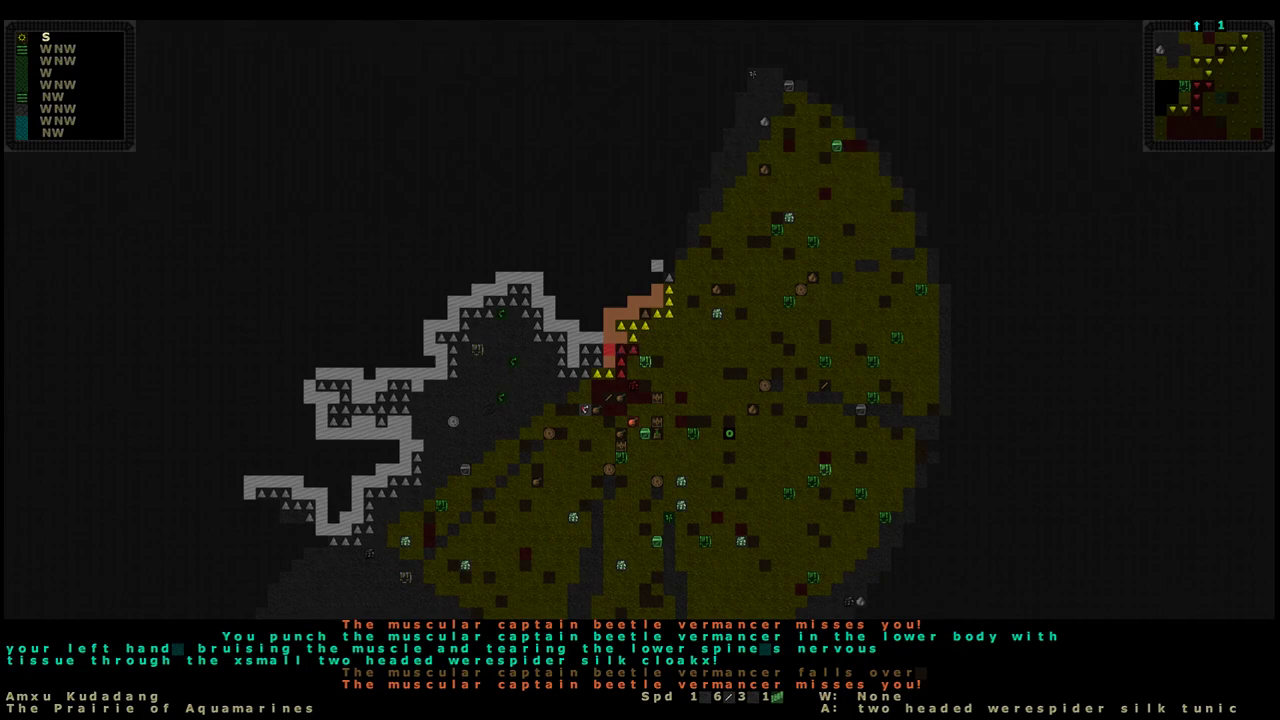
key(a)
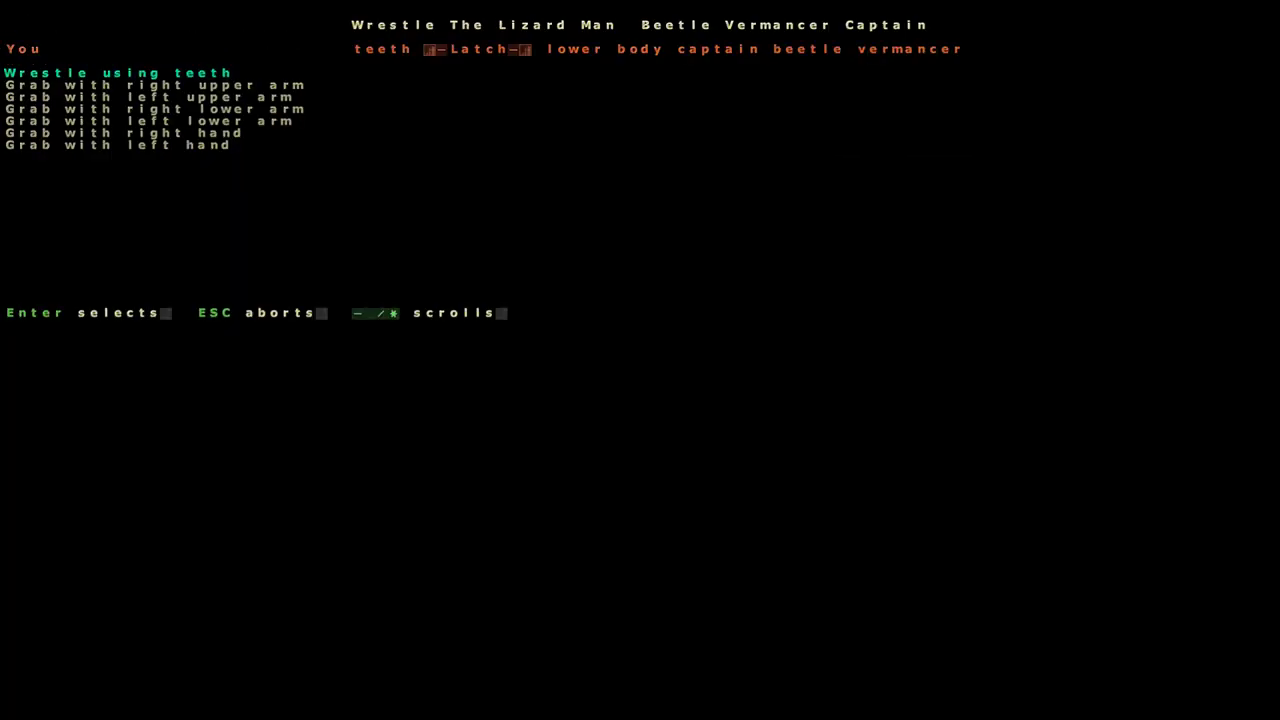
key(Return)
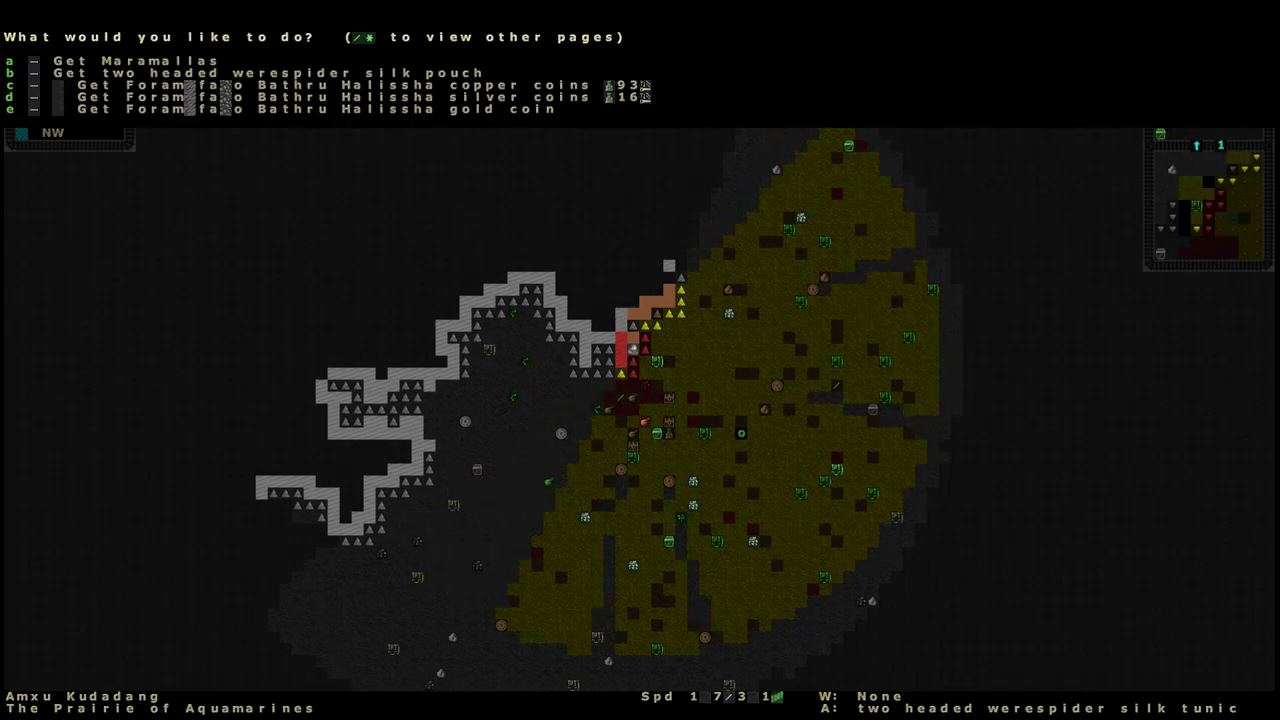
Pick up Maramallas from the ground and wield it.
key(a)
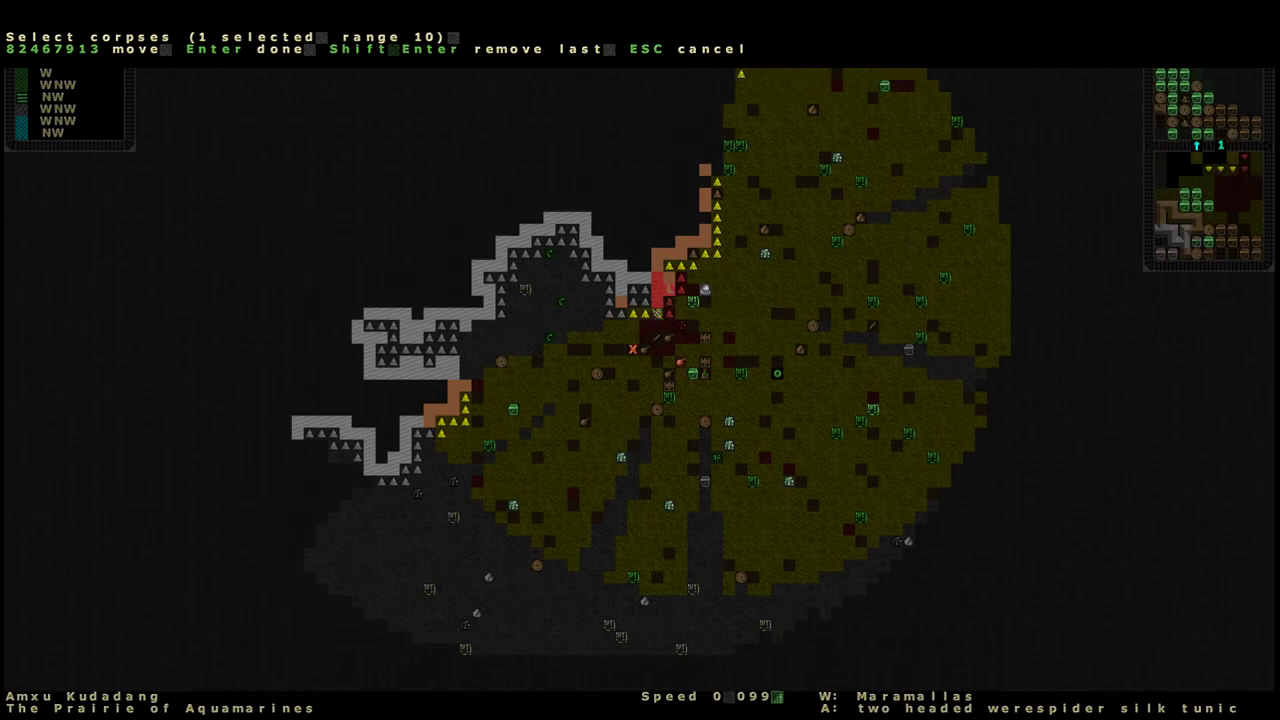
Reanimate the marked corpse, then strike its head with Maramallas when it attacks.
key(Return)
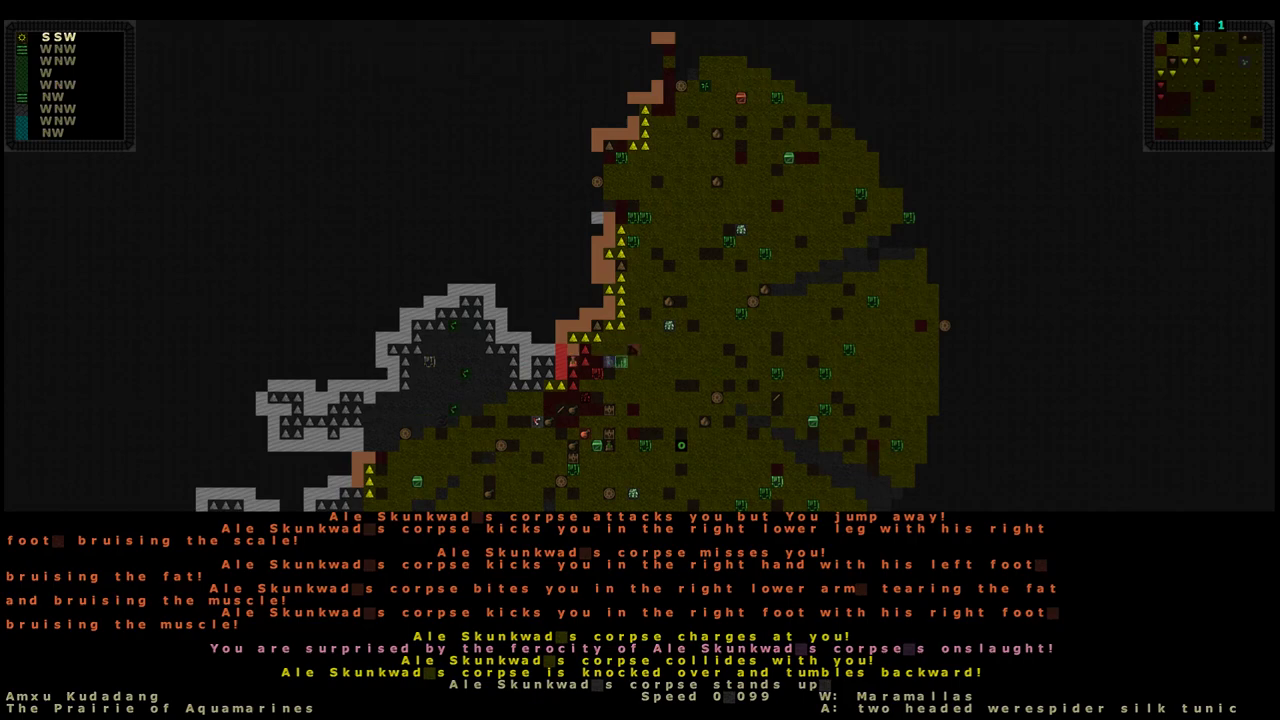
key(m)
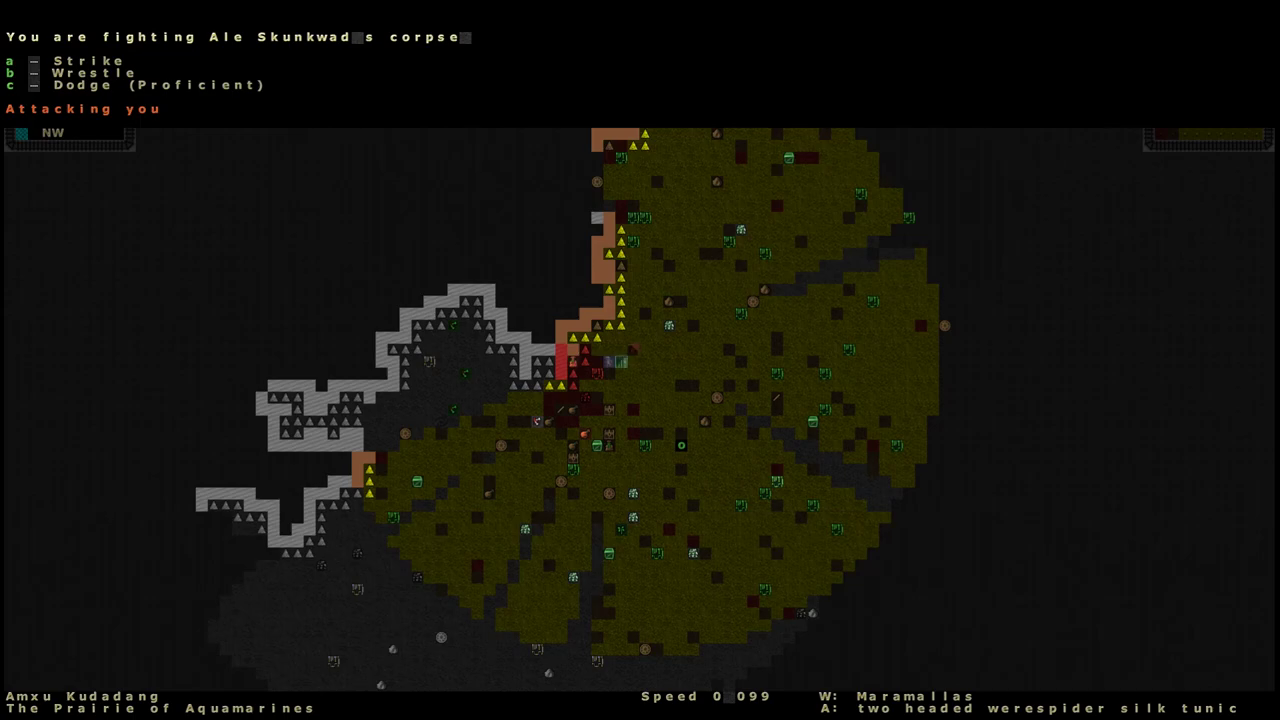
key(a)
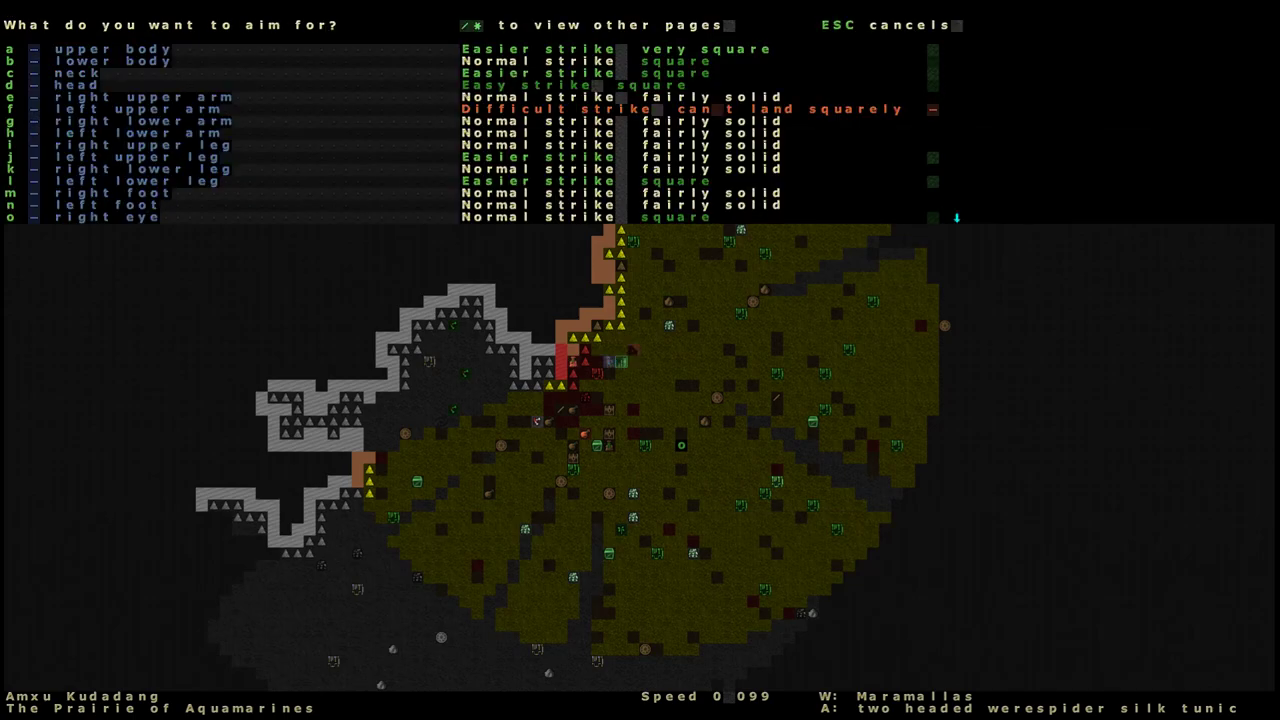
key(d)
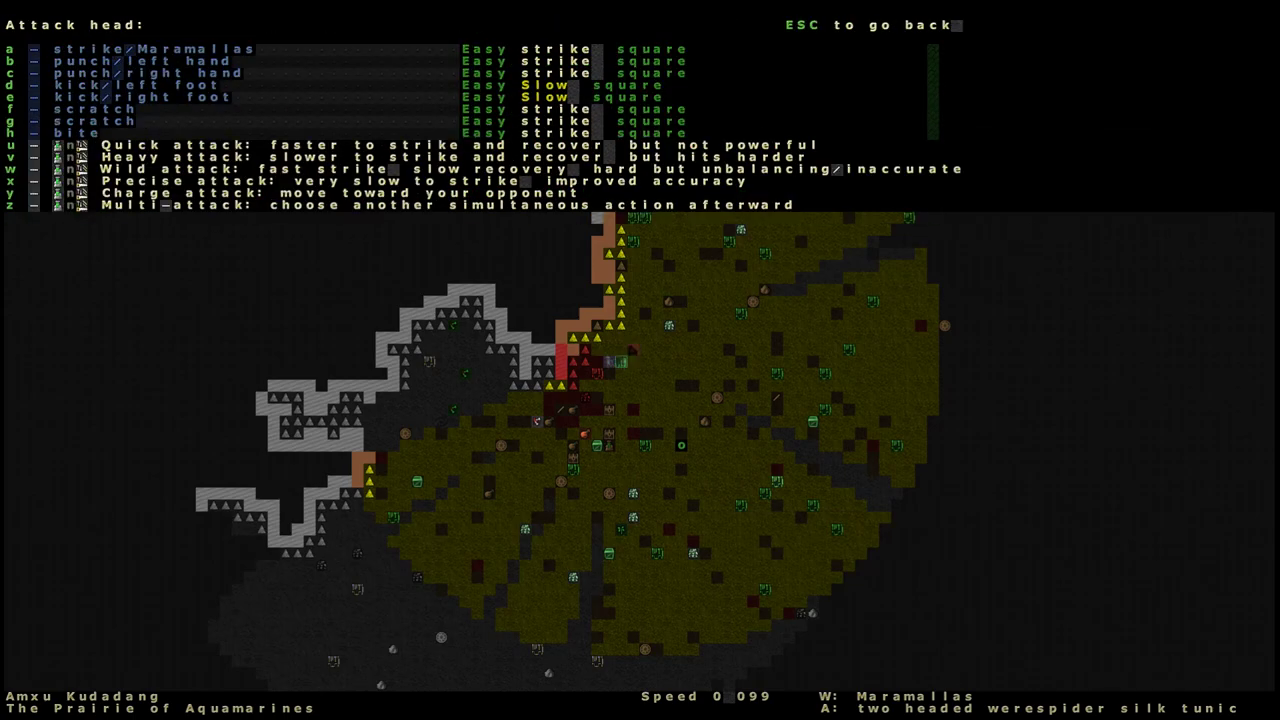
key(h)
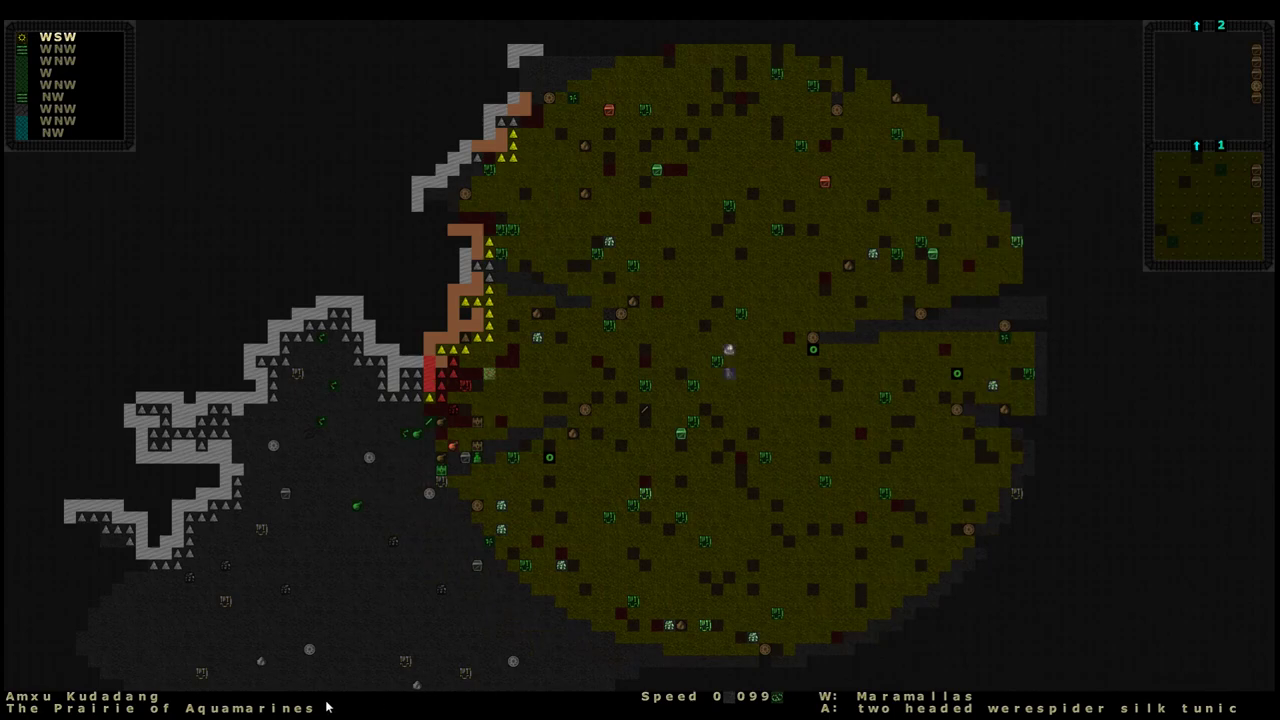
mouse_move(411, 637)
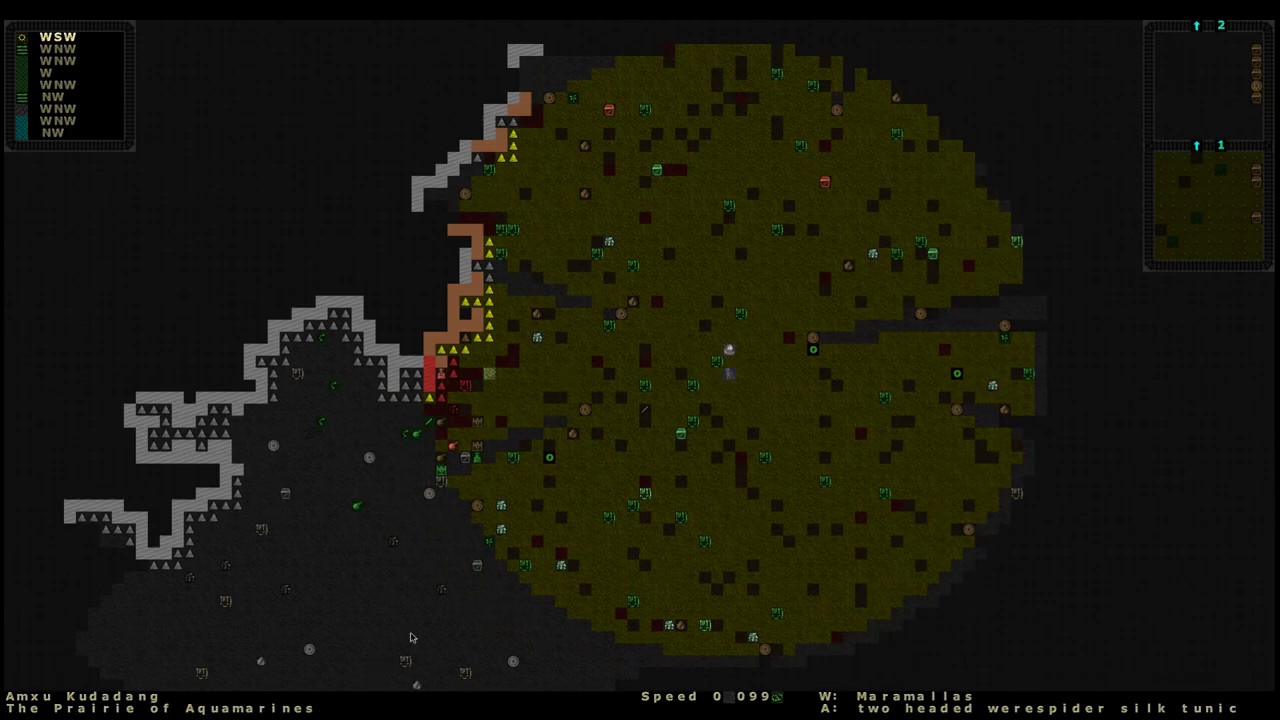
mouse_move(770, 294)
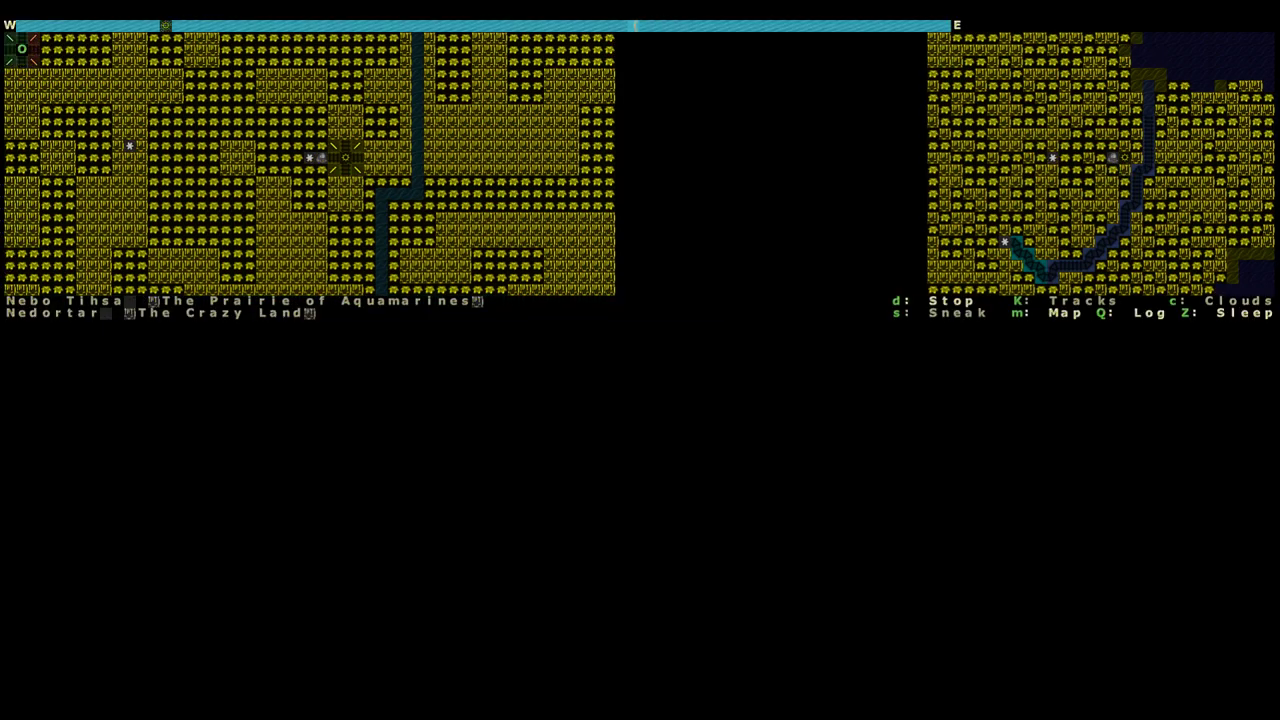
Return from the travel map to the local area.
key(m)
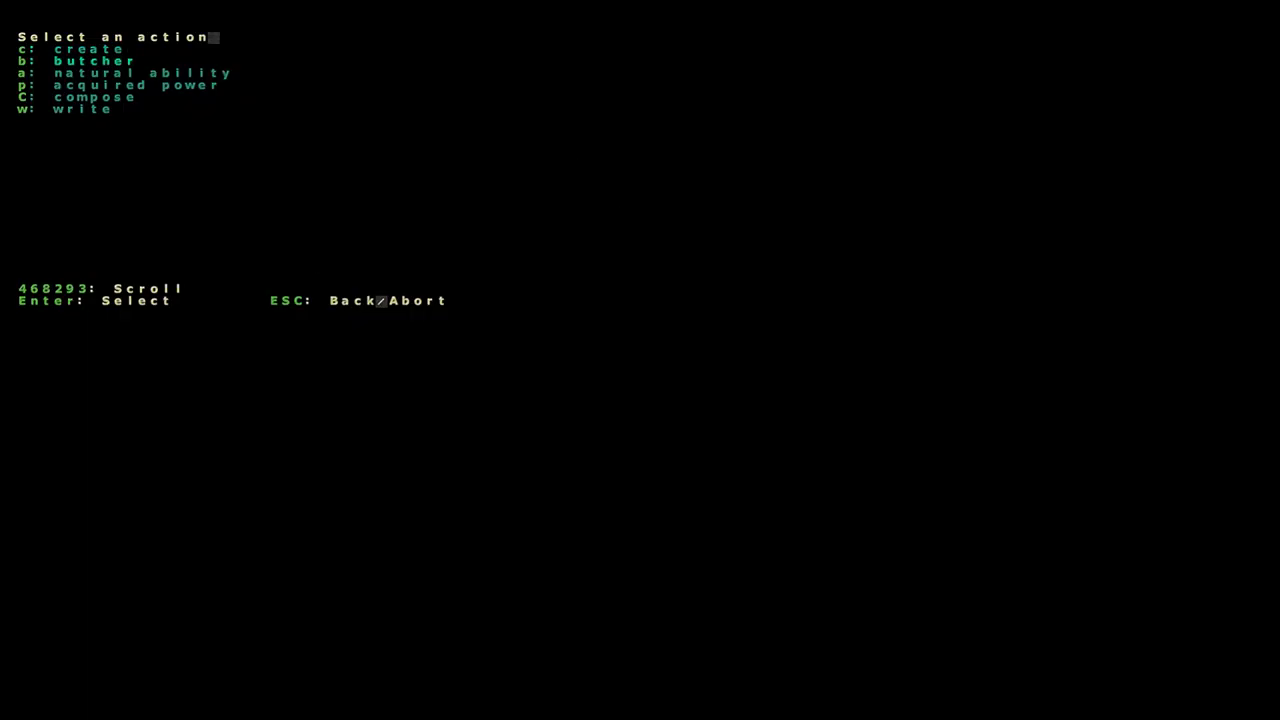
Use the animate-dead acquired power on Eliye Musicisland's mangled corpse.
key(b)
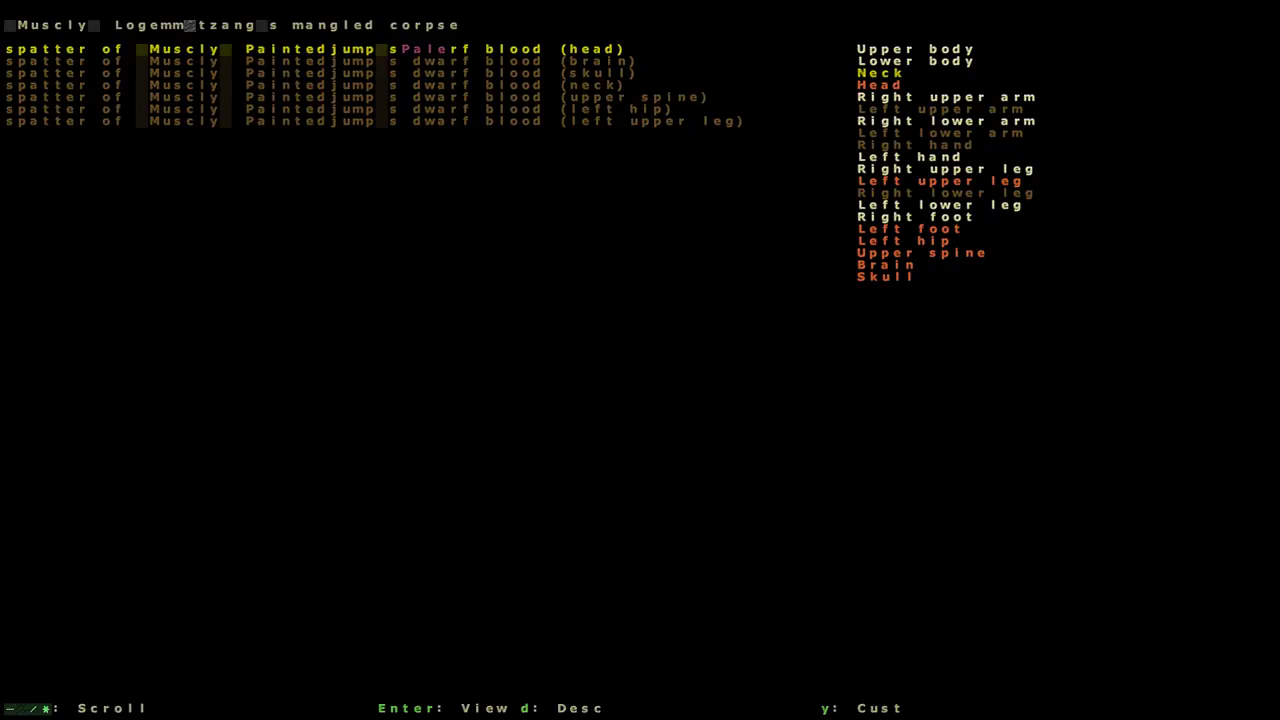
key(Escape)
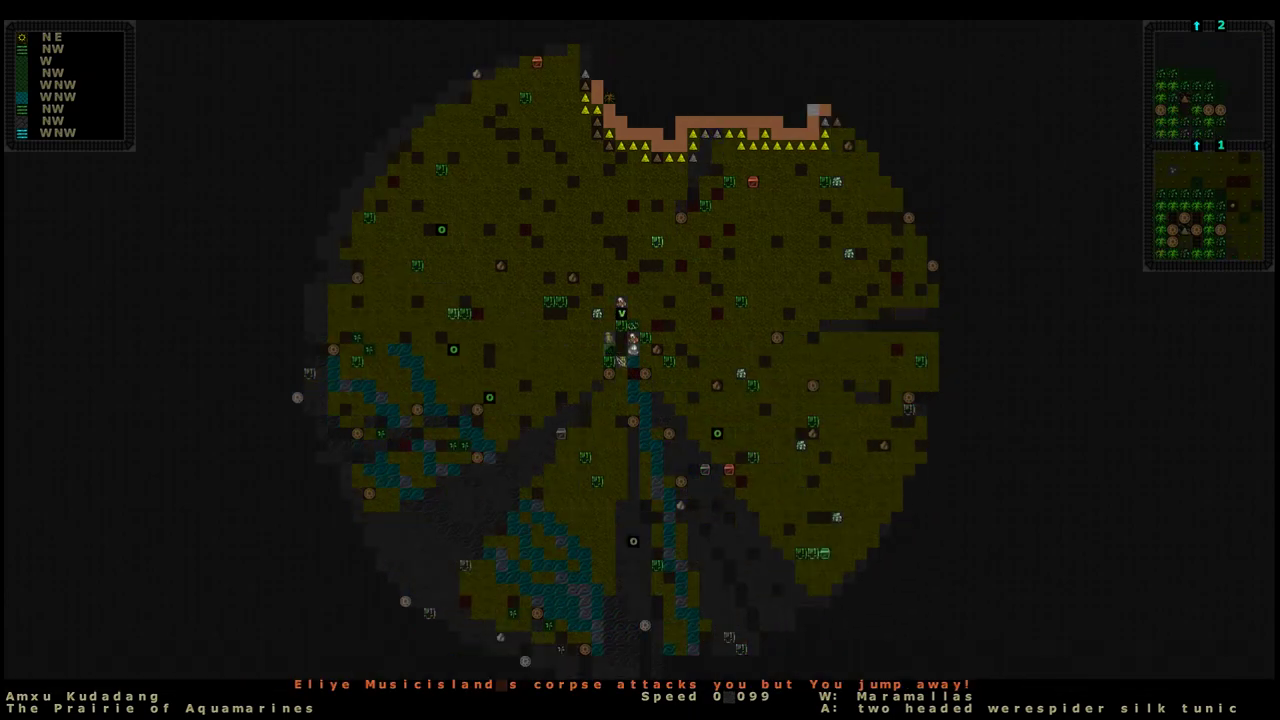
Let time pass while Eliye Musicisland's corpse fractures the adventurer's skull and strikes him down.
key(a)
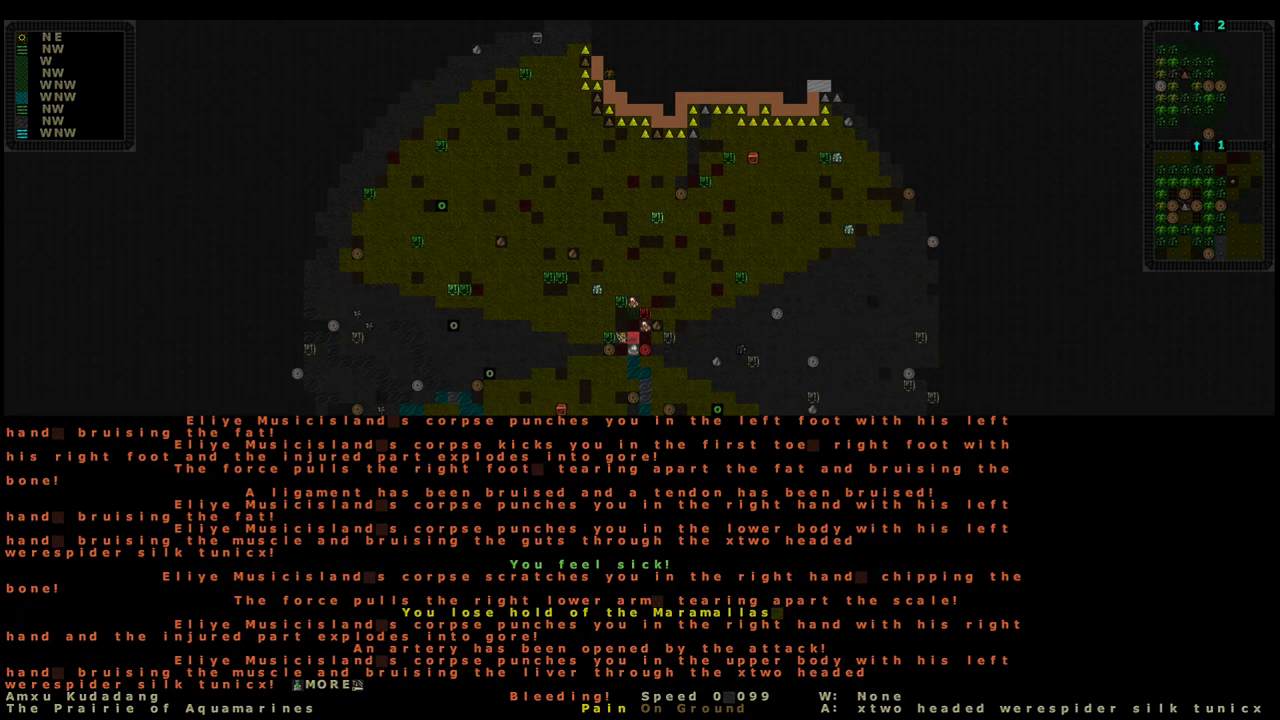
key(space)
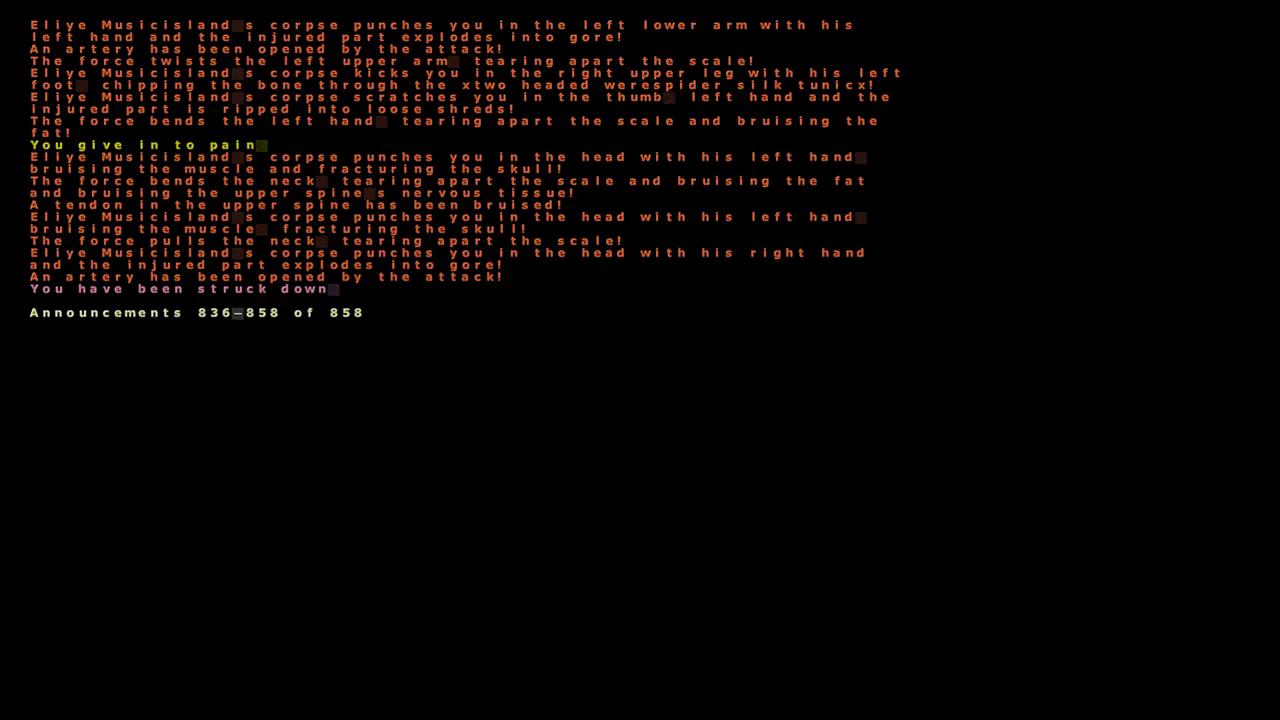
scroll(up, 3)
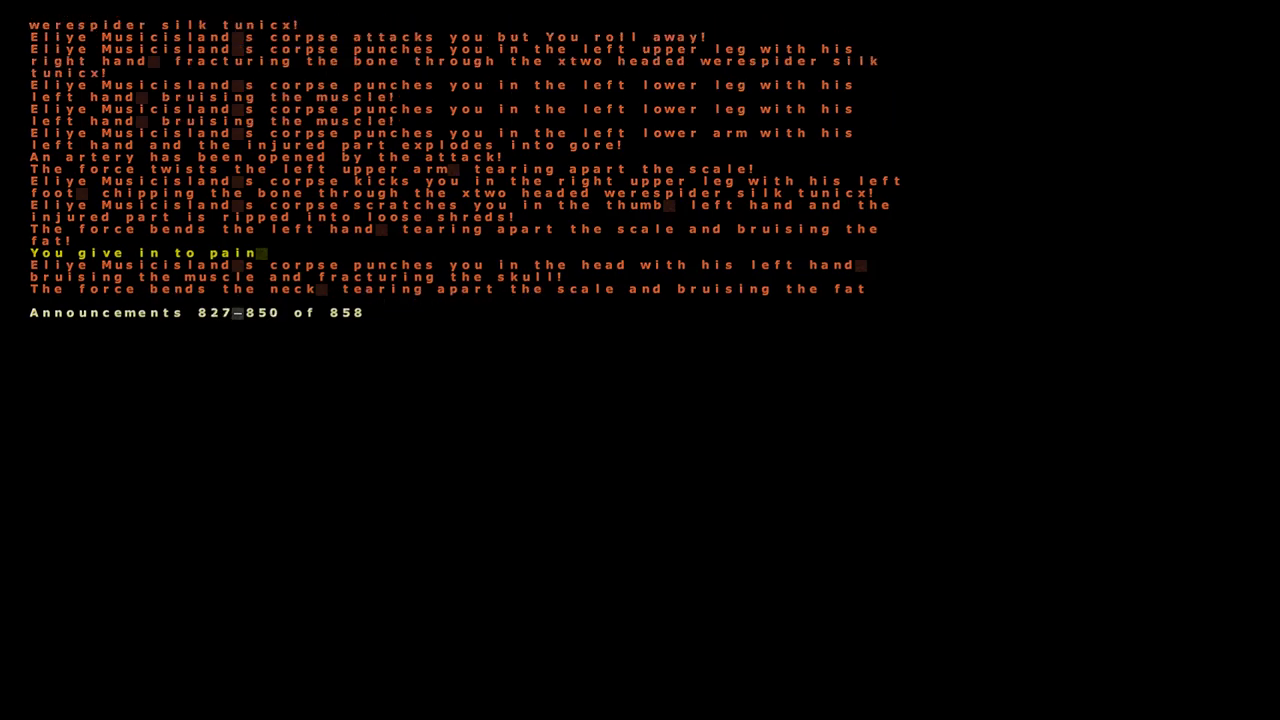
scroll(down, 3)
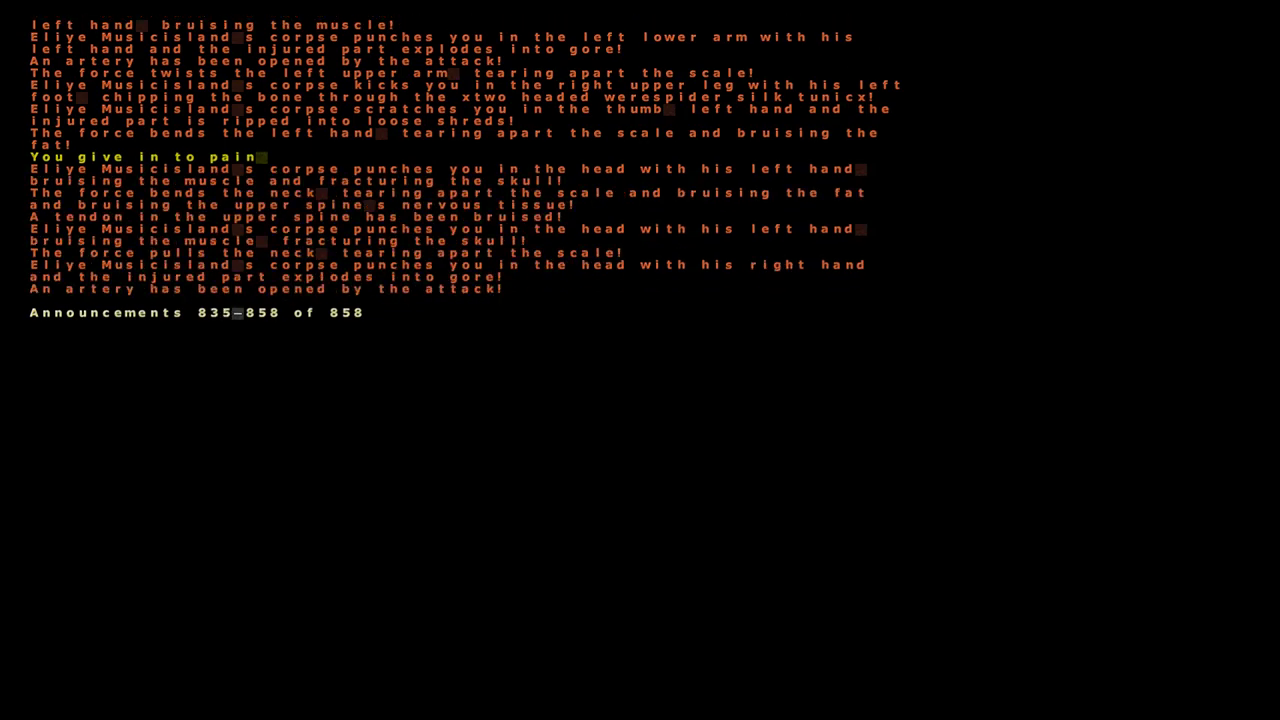
scroll(up, 3)
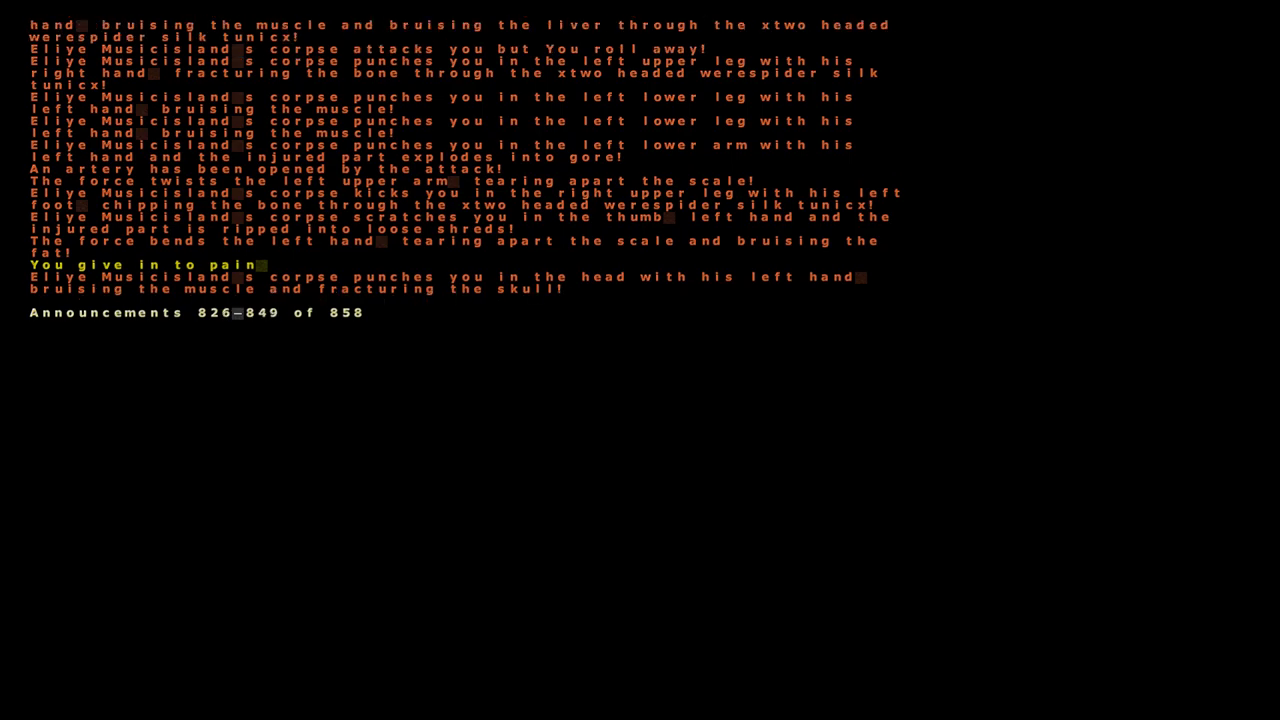
scroll(up, 3)
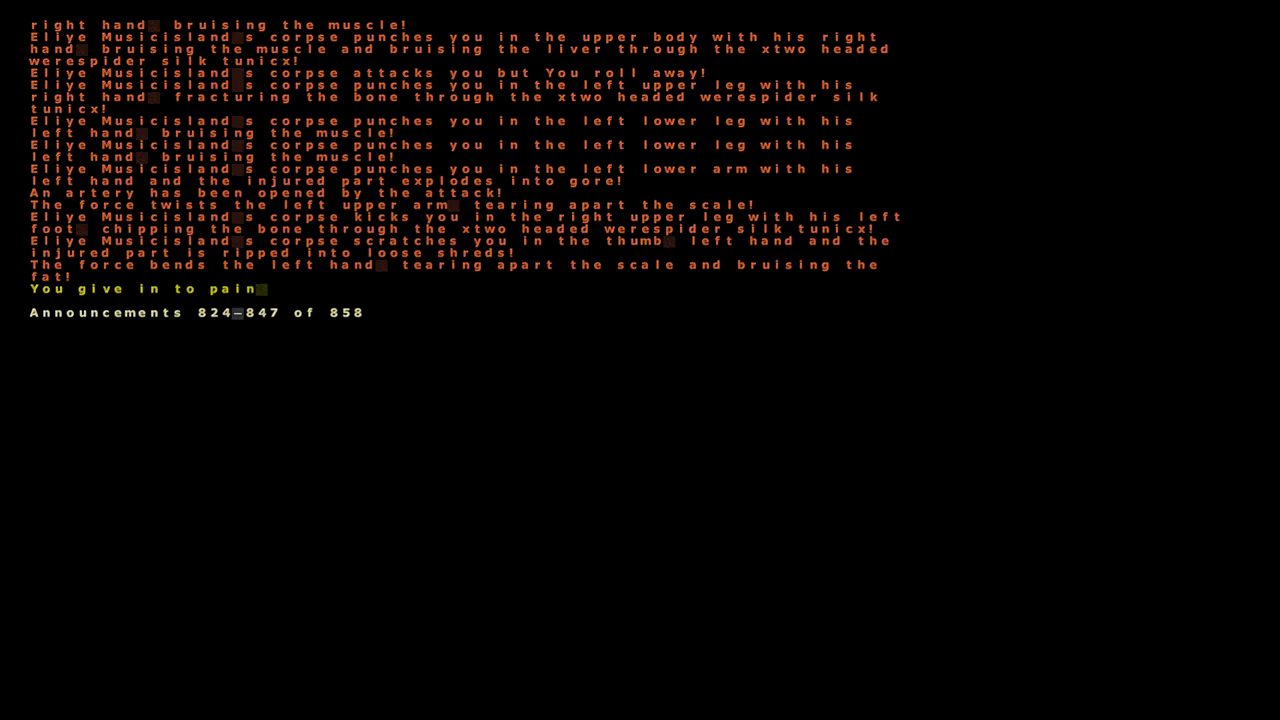
scroll(down, 3)
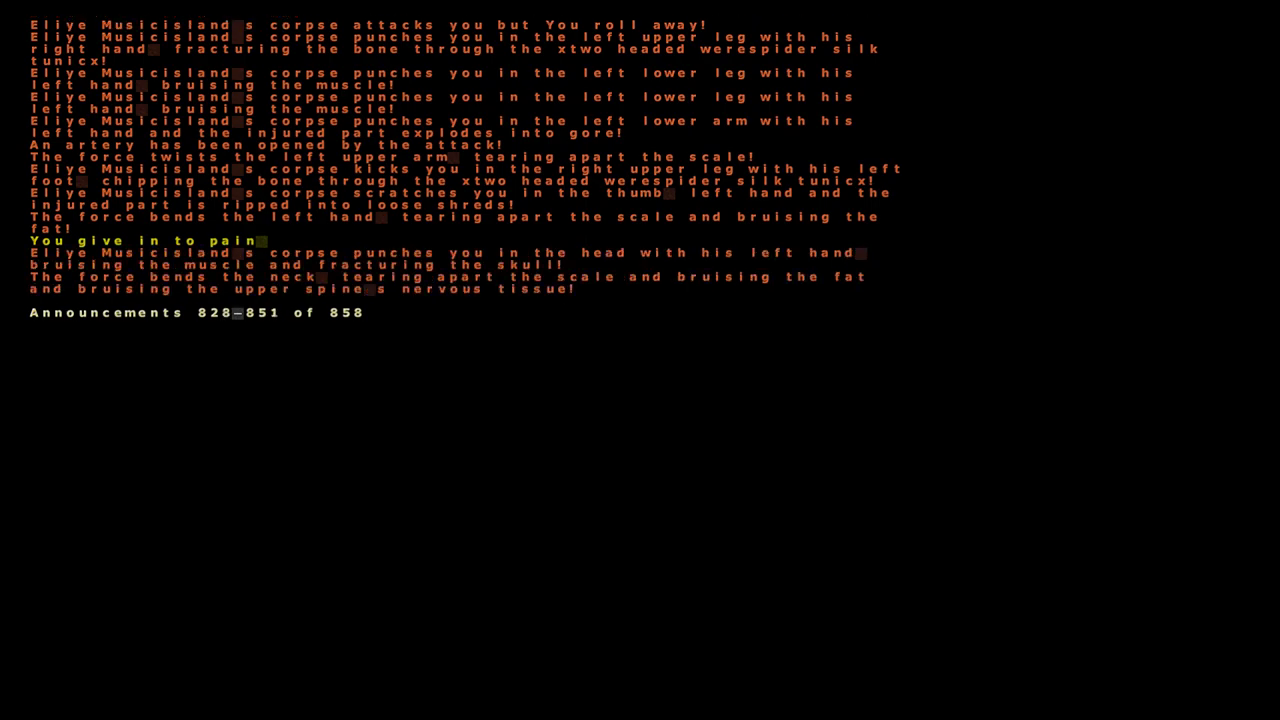
scroll(down, 3)
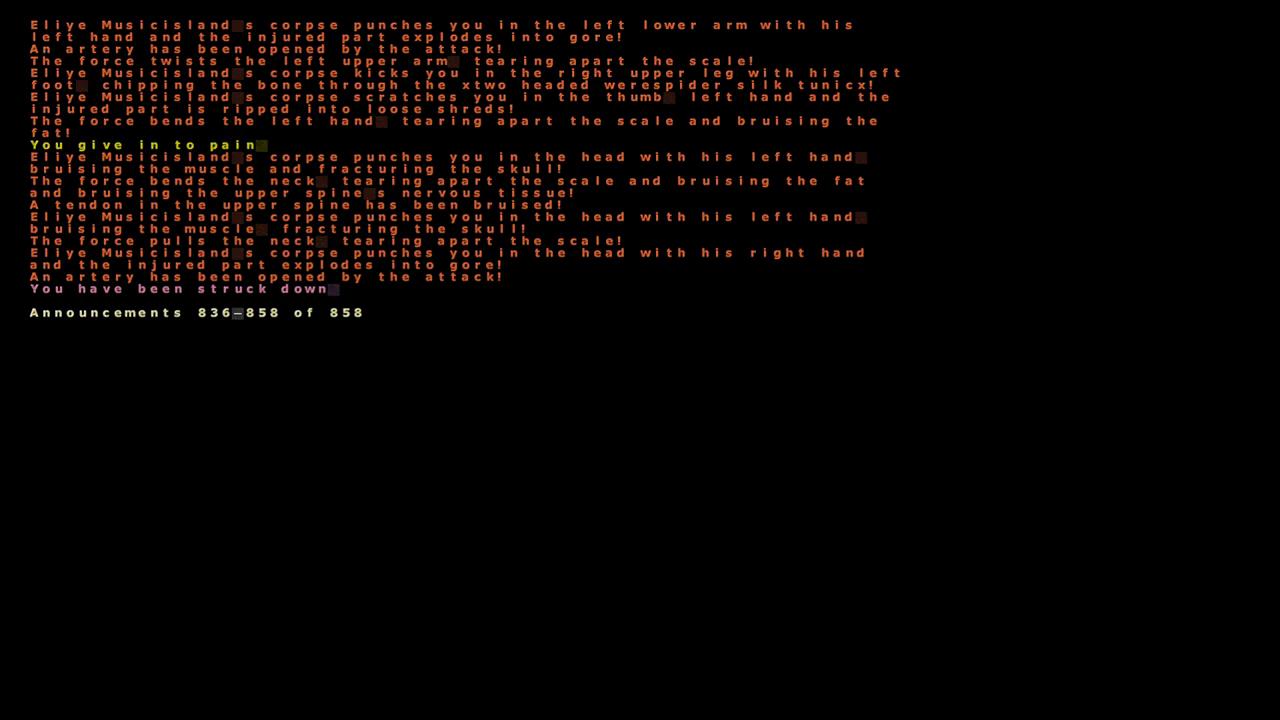
scroll(up, 3)
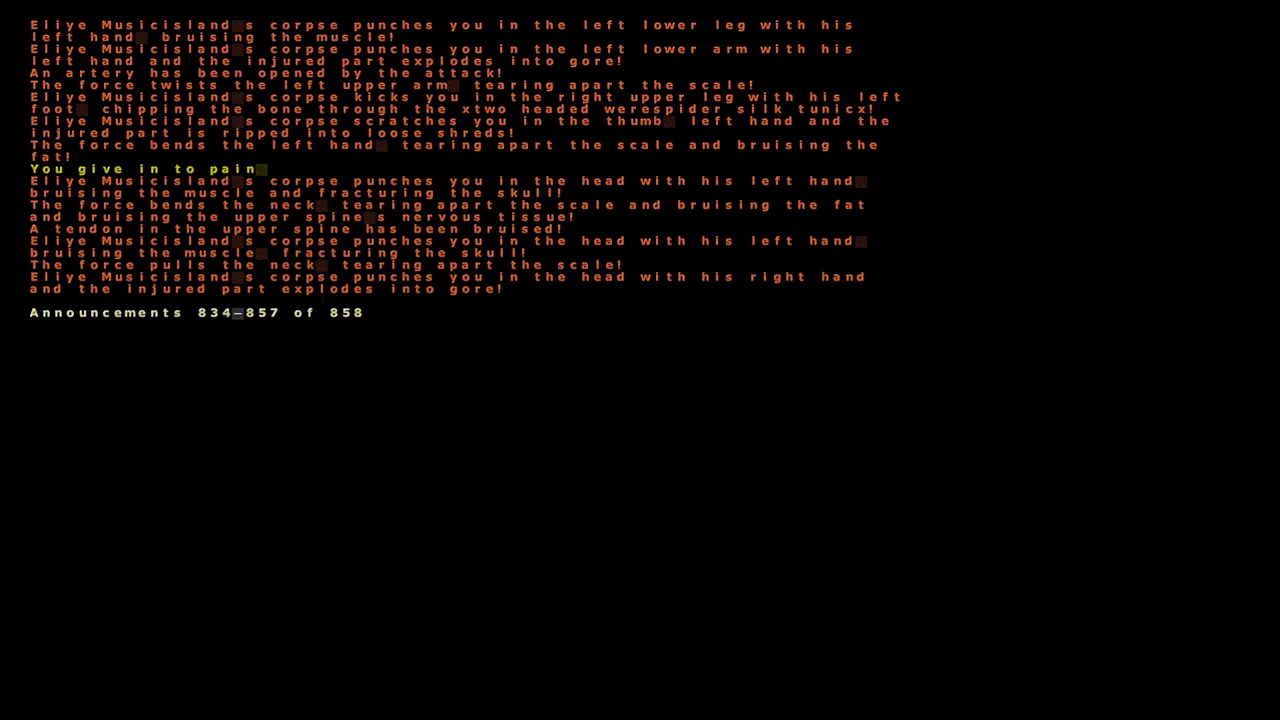
scroll(up, 3)
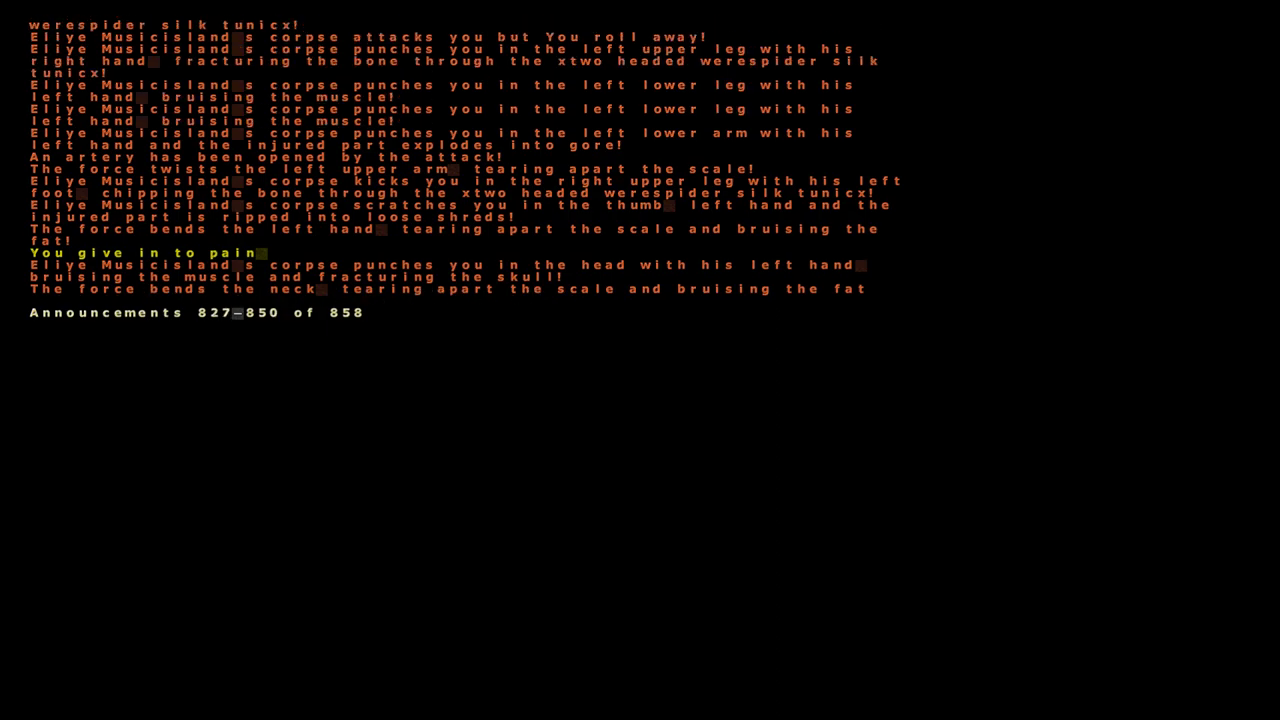
scroll(down, 3)
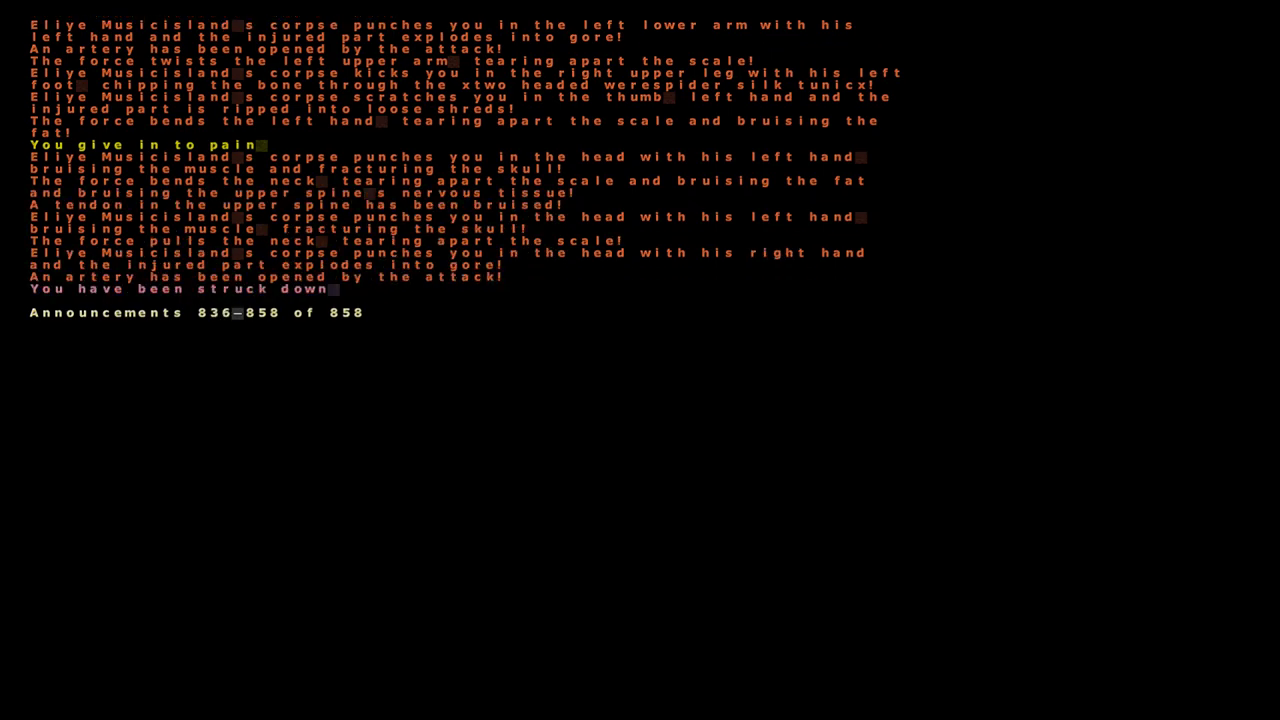
mouse_move(785, 304)
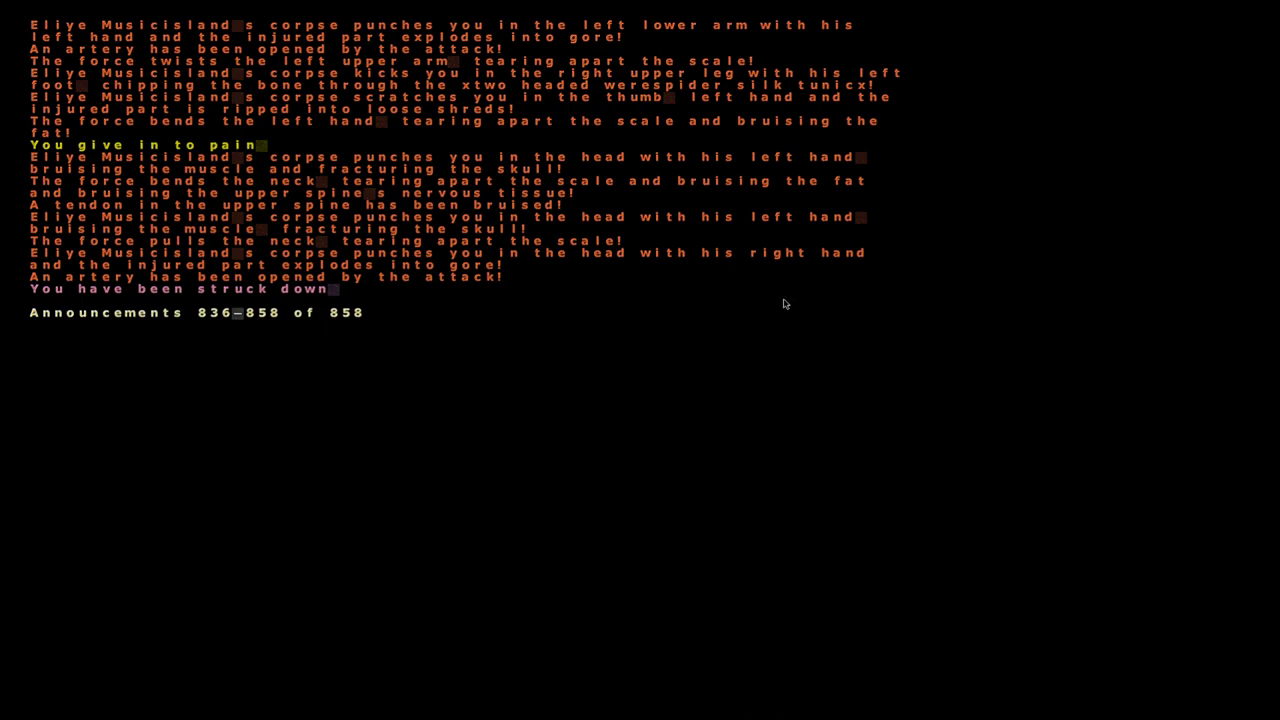